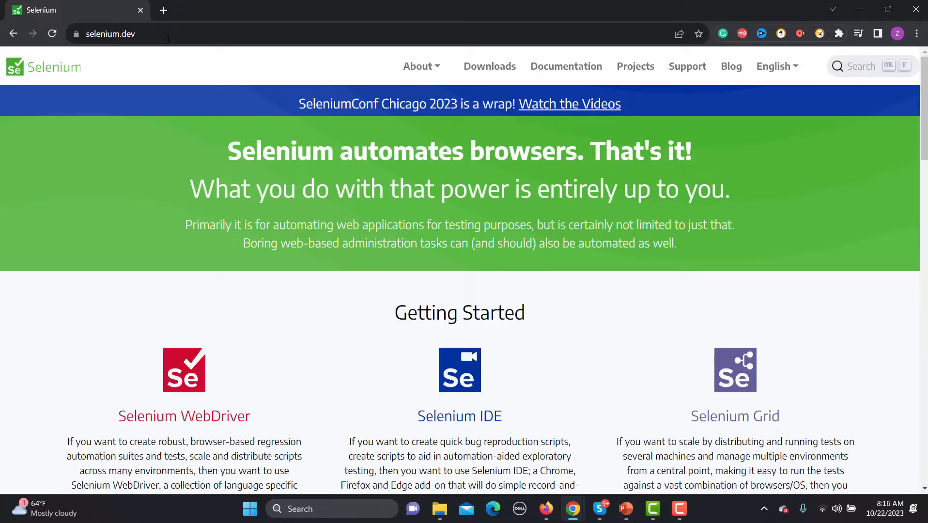
Browse the Selenium homepage down to the Selenium WebDriver heading and highlight it
scroll(down, 3)
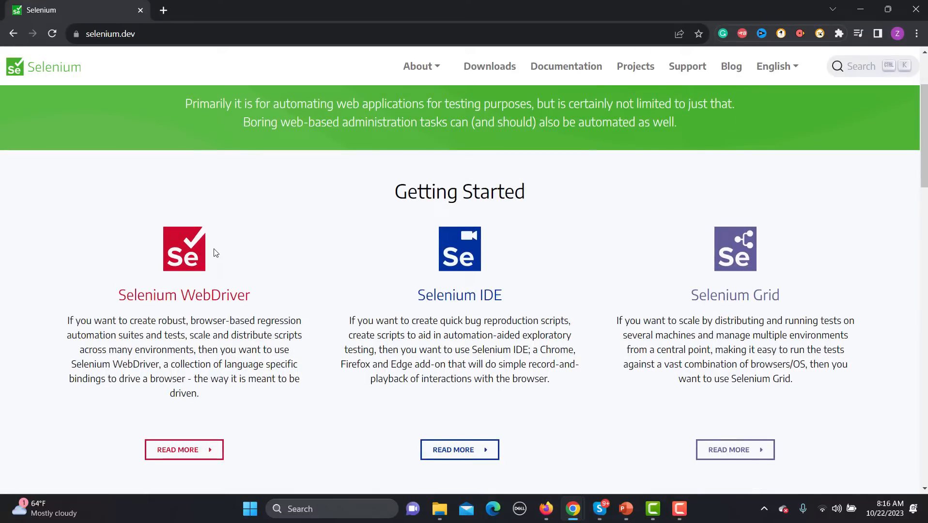
mouse_move(398, 301)
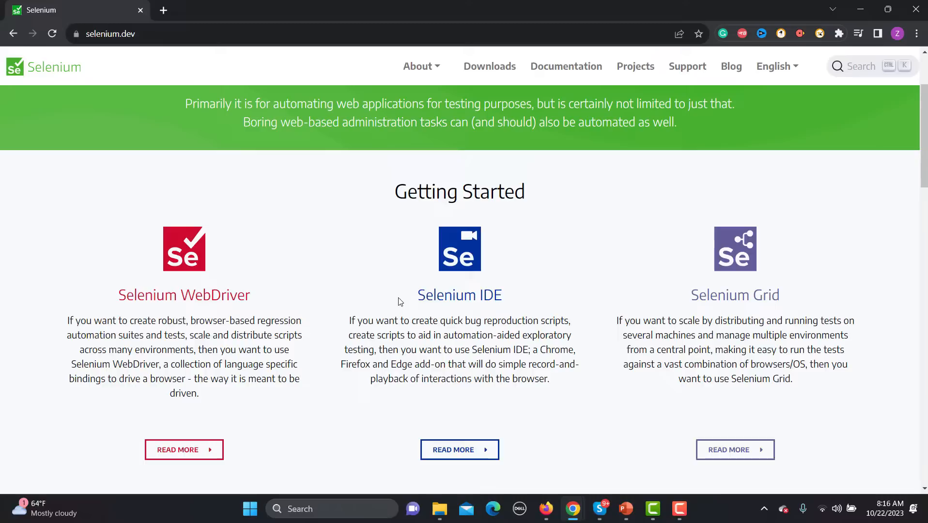
mouse_move(779, 295)
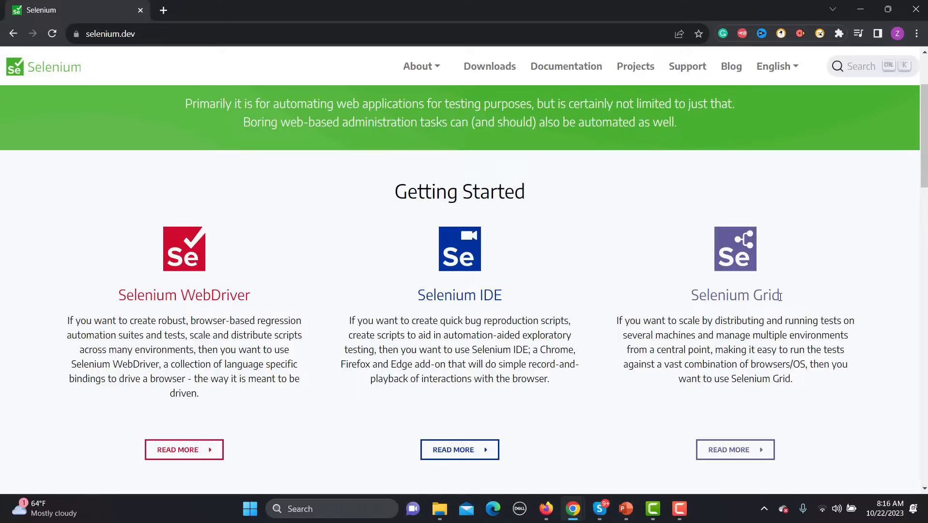
scroll(down, 3)
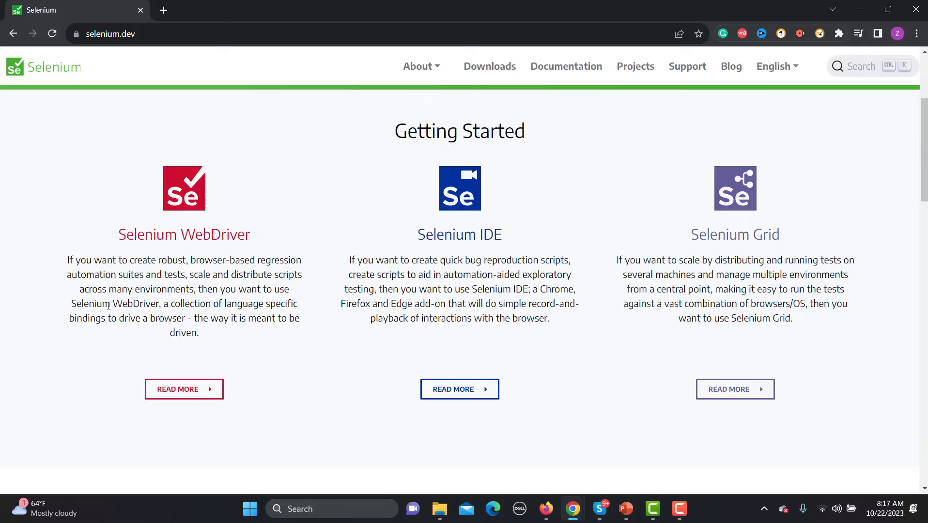
mouse_move(118, 239)
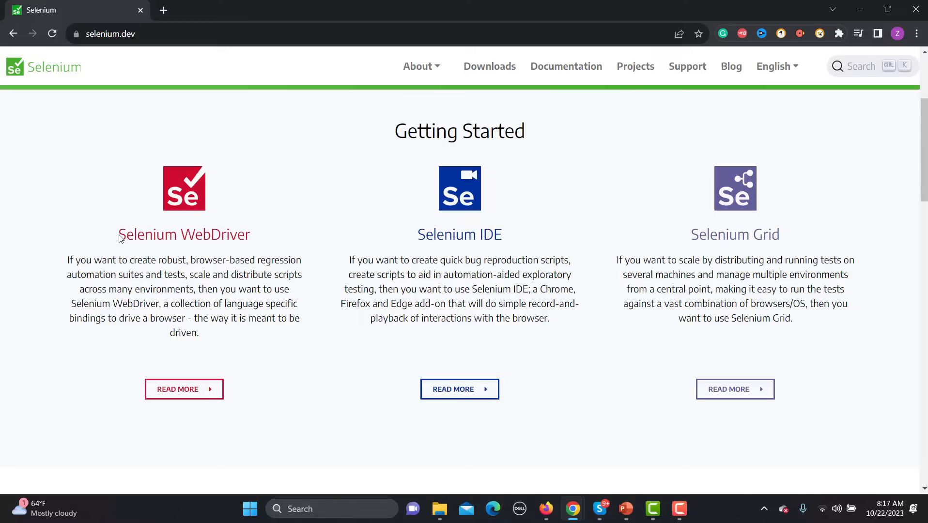
mouse_move(109, 267)
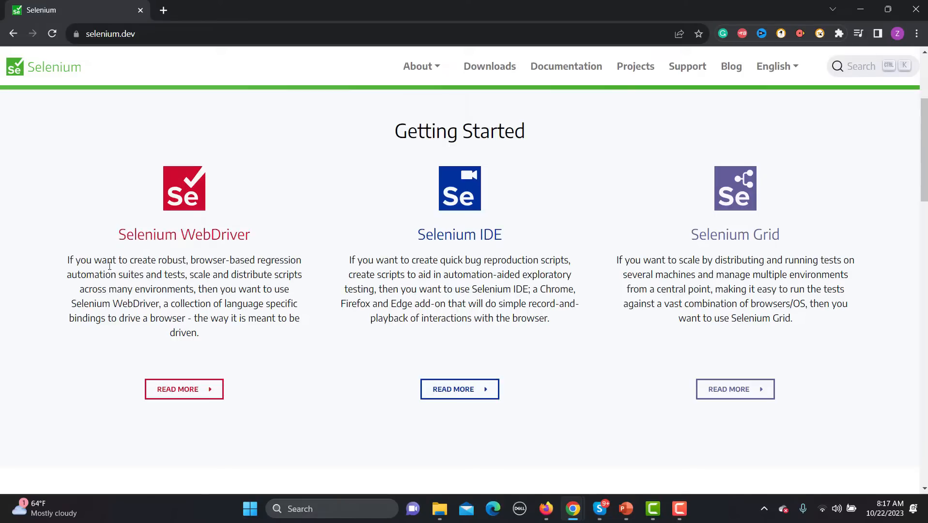
mouse_move(212, 270)
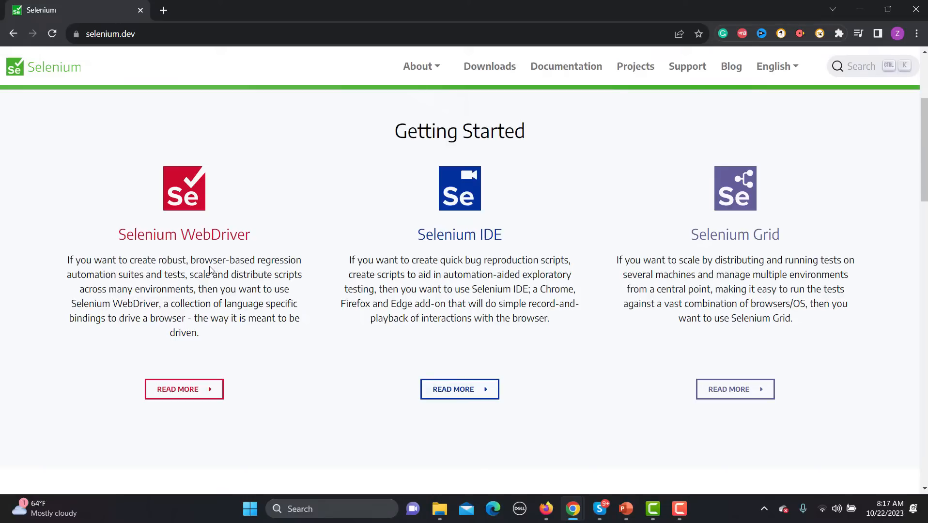
mouse_move(459, 270)
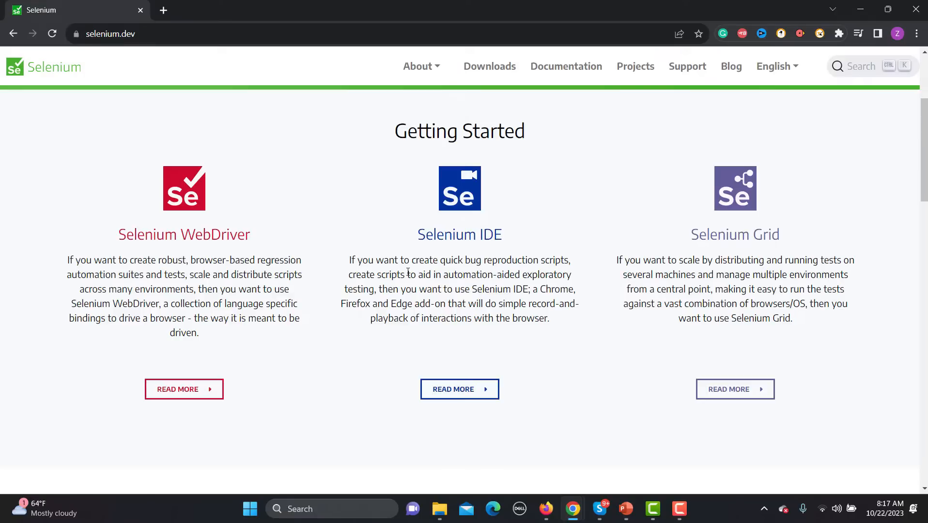
mouse_move(745, 330)
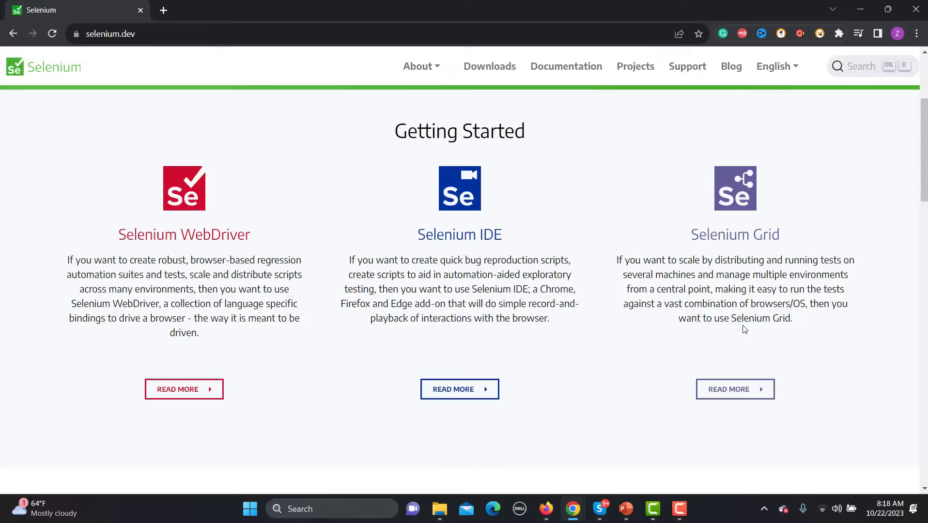
mouse_move(719, 308)
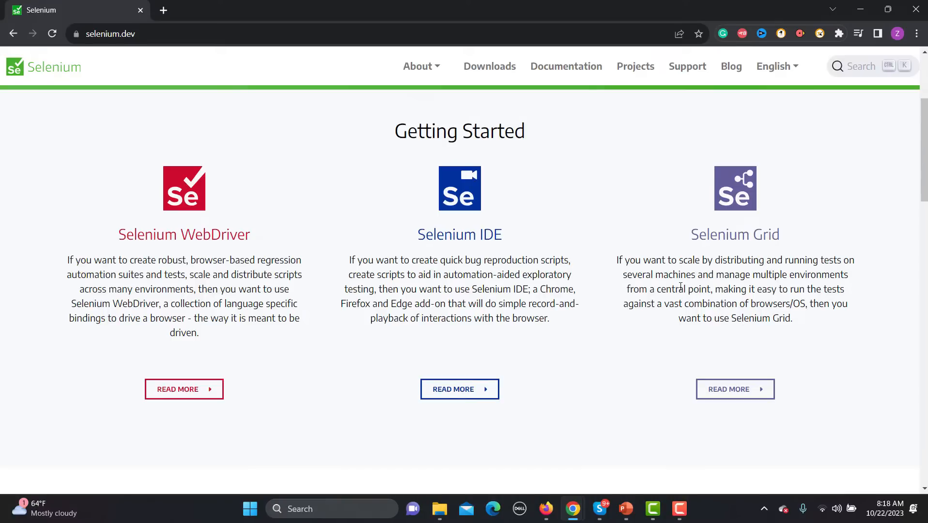
scroll(down, 3)
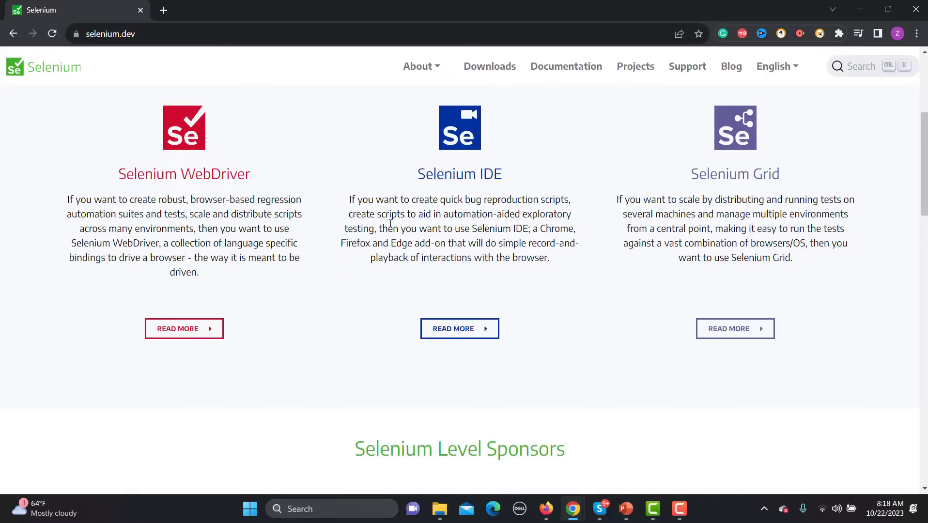
double_click(184, 173)
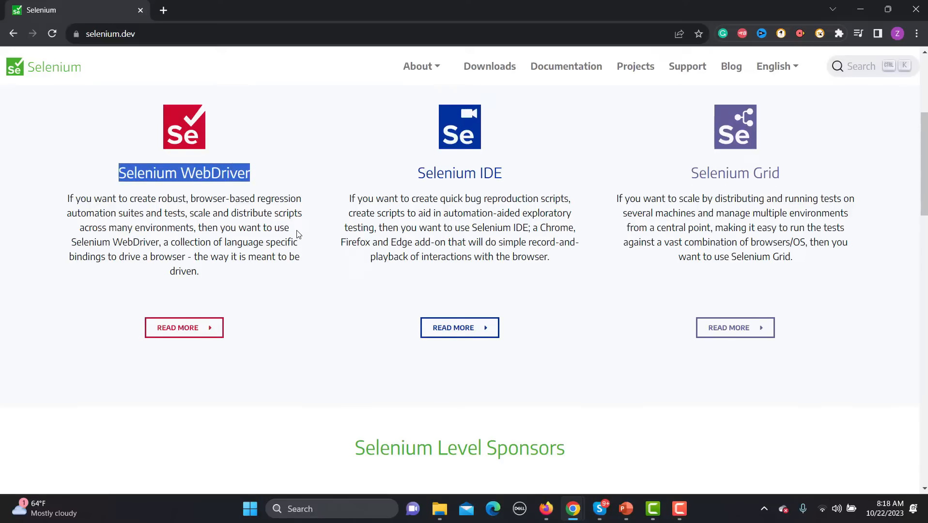
scroll(down, 3)
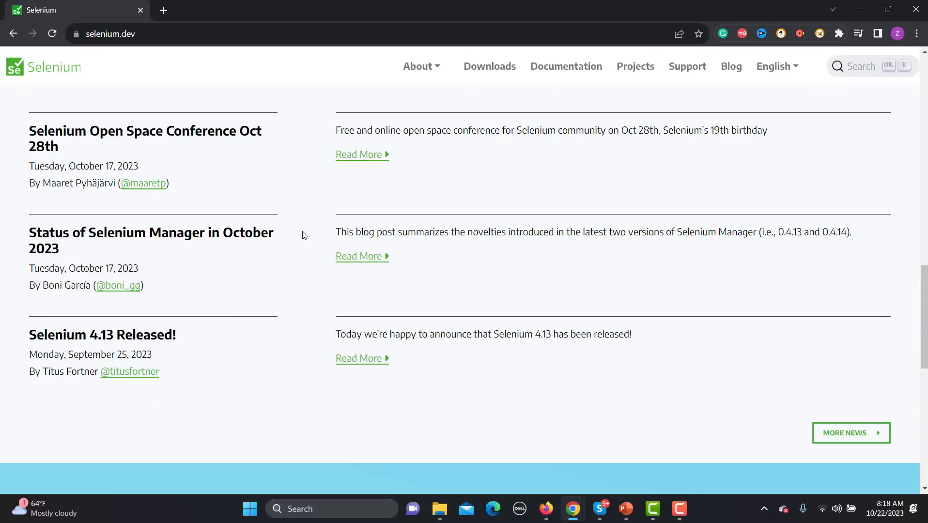
scroll(up, 3)
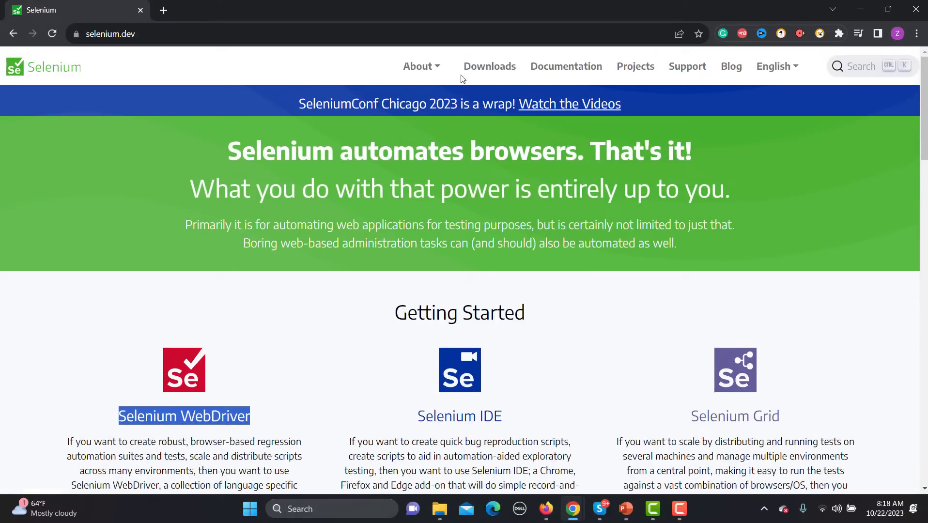
Go to the Downloads page and scroll through the language bindings, highlighting Ruby
click(489, 66)
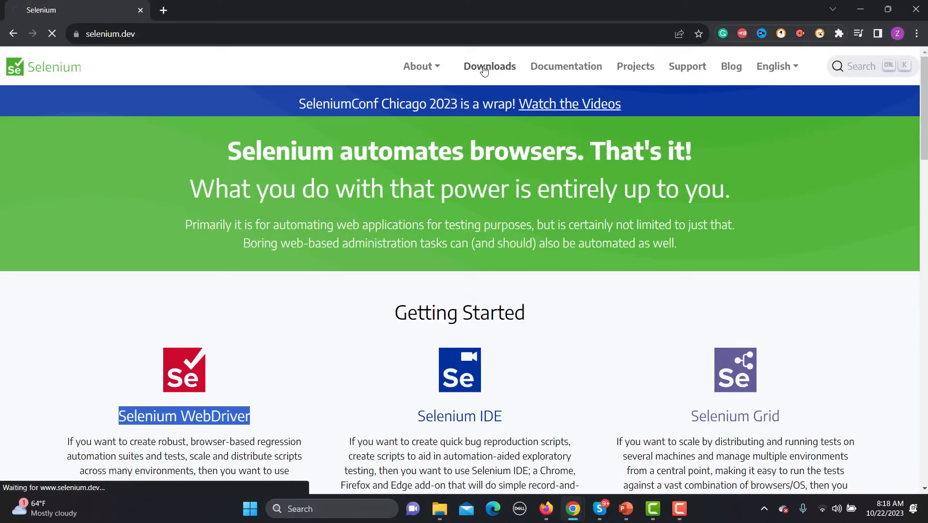
click(489, 66)
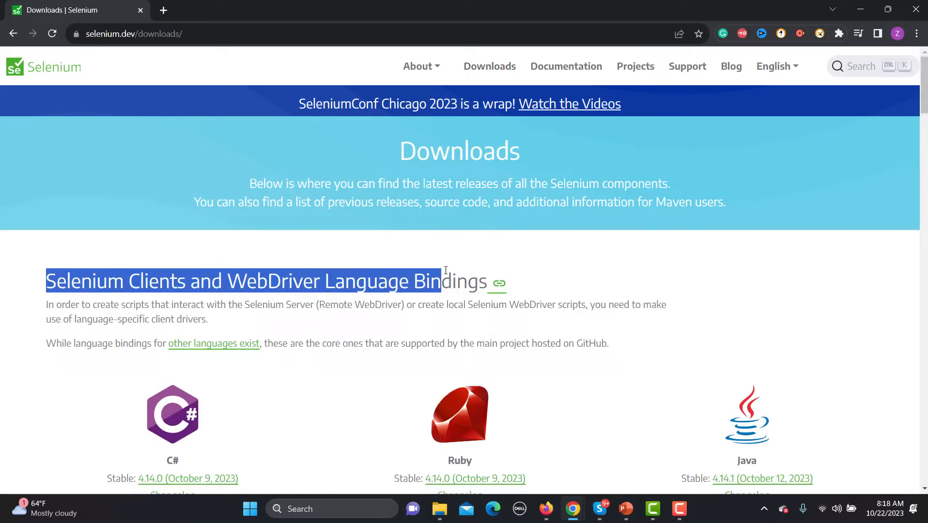
scroll(down, 3)
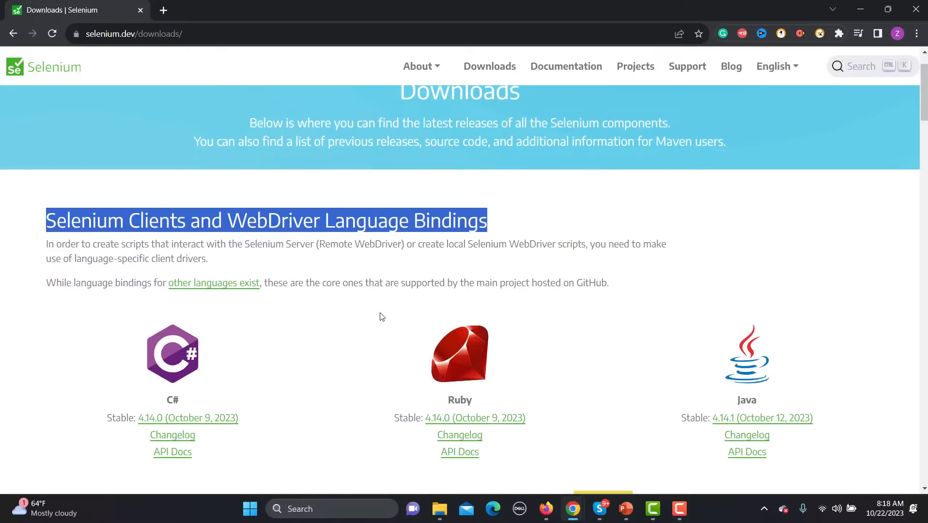
scroll(down, 3)
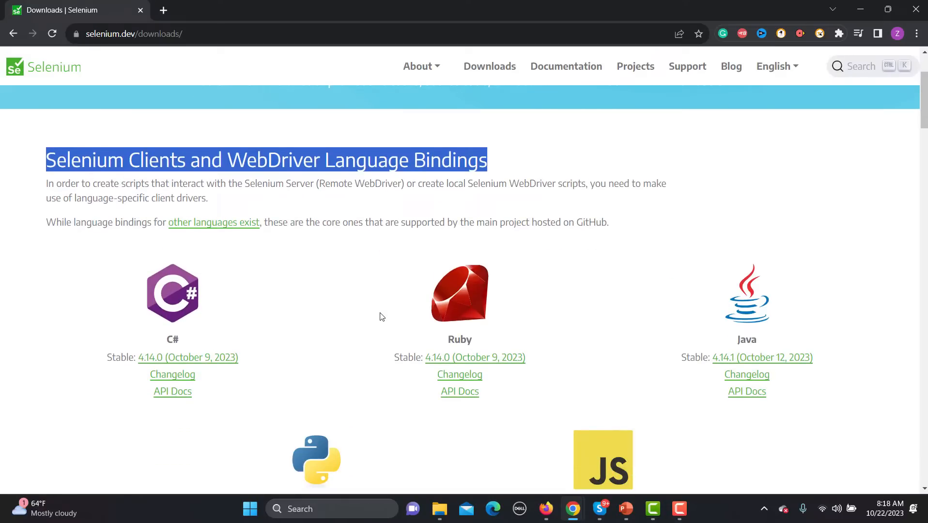
scroll(down, 3)
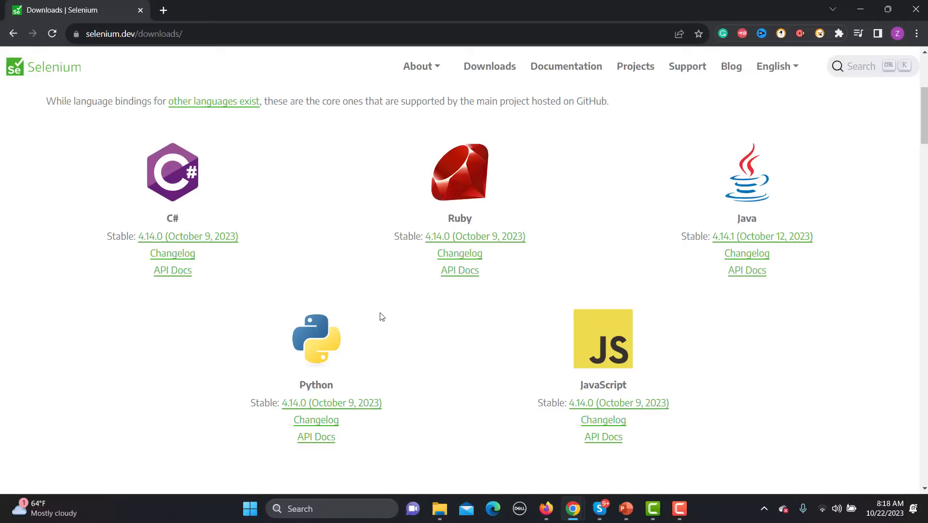
mouse_move(236, 246)
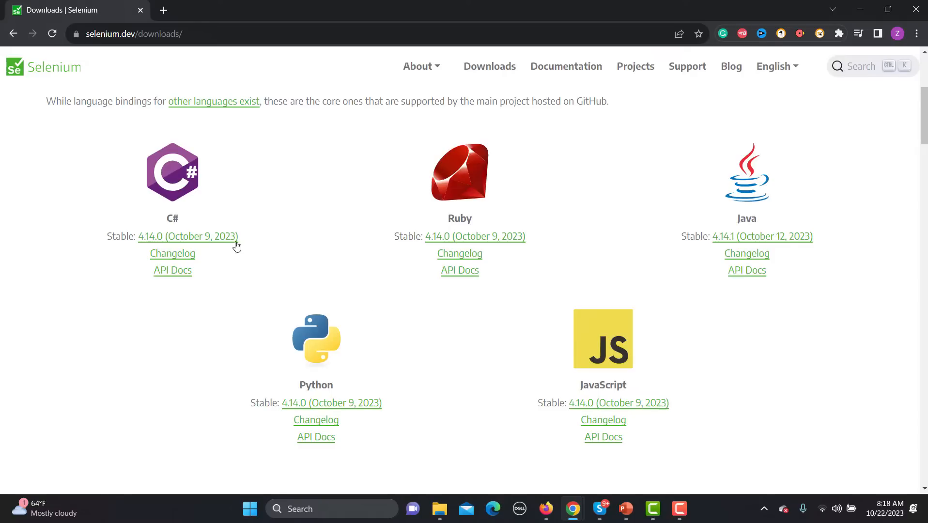
double_click(459, 218)
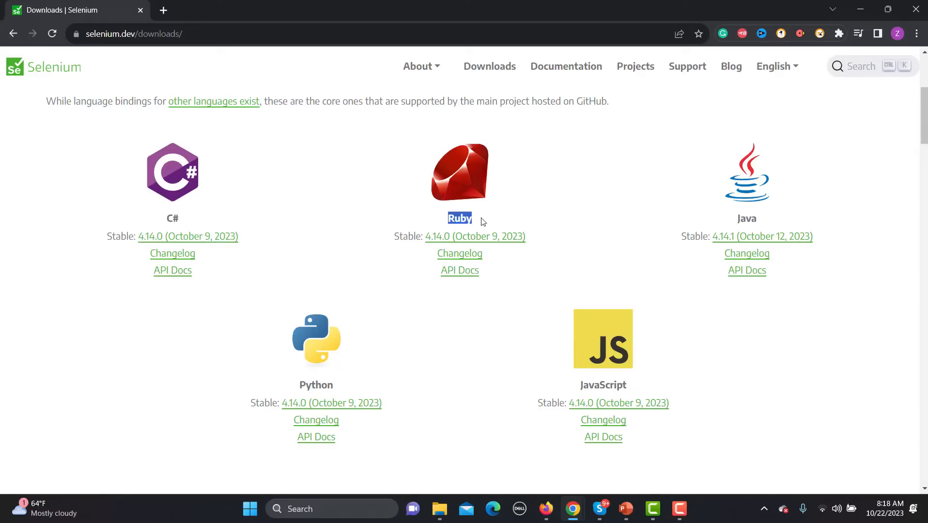
mouse_move(273, 399)
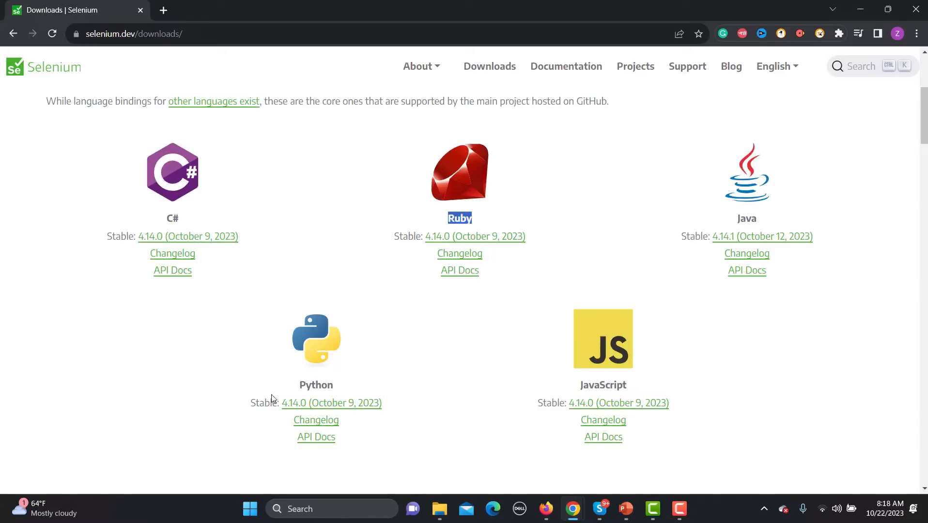
scroll(down, 3)
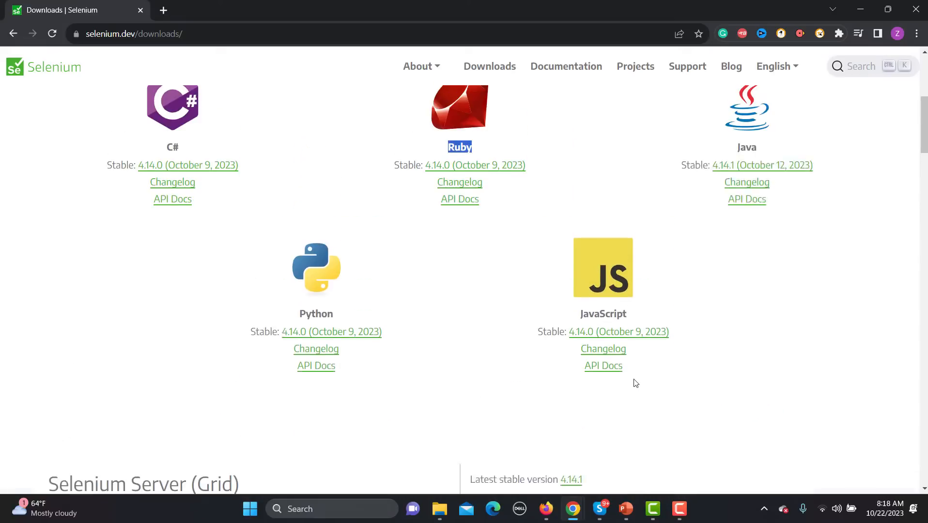
scroll(down, 3)
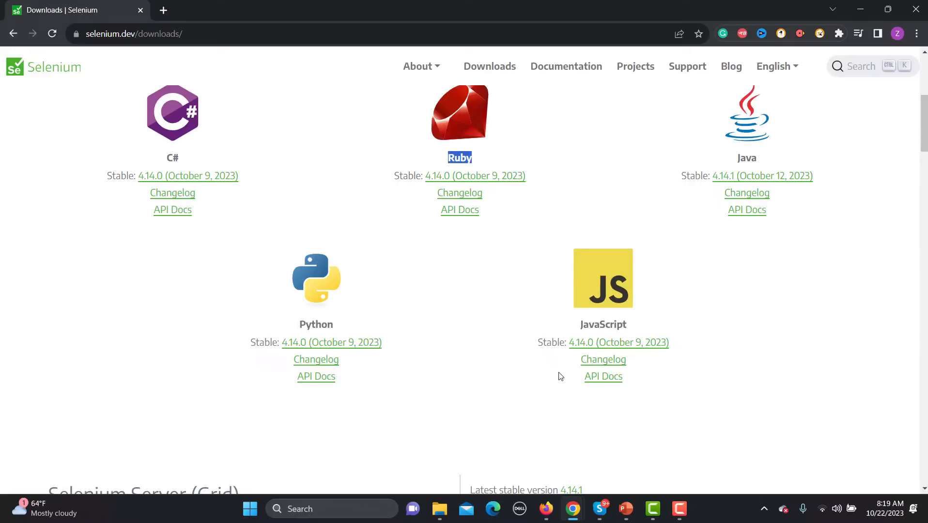
mouse_move(766, 233)
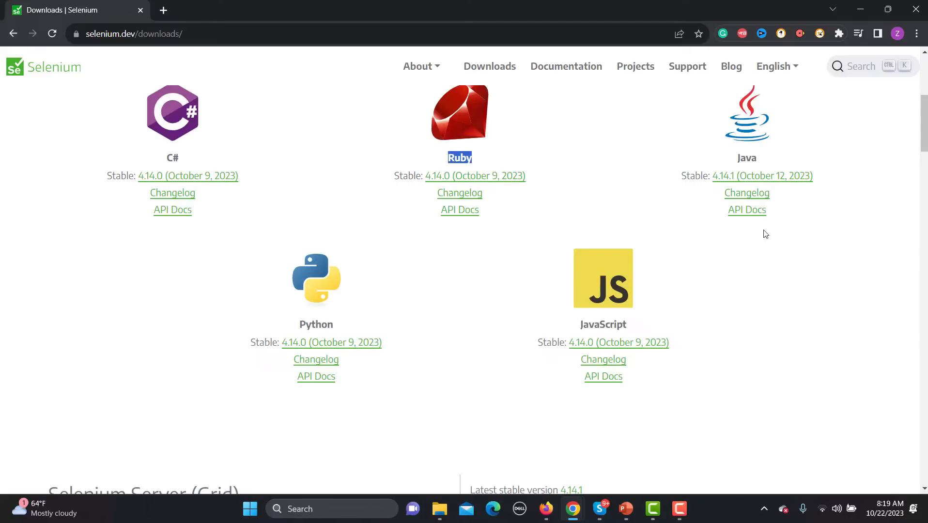
mouse_move(758, 244)
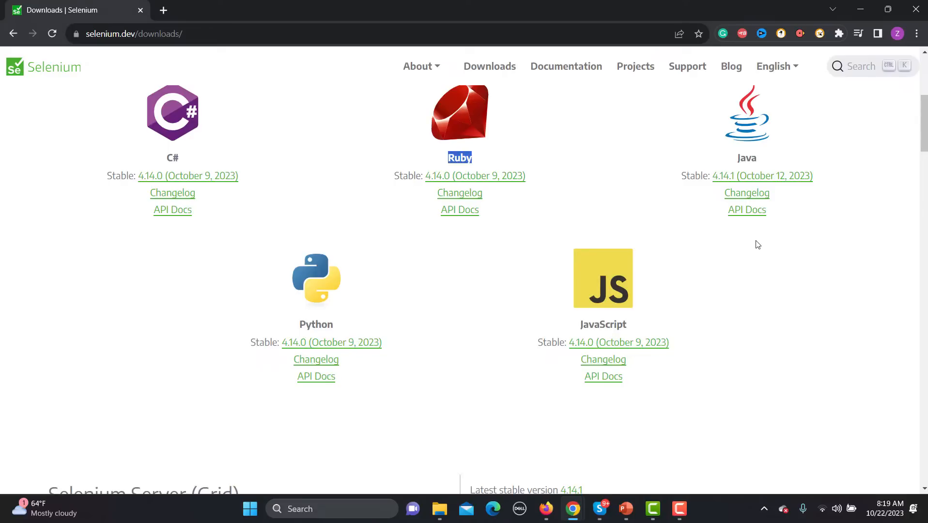
Scroll down past Server (Grid), IDE and Nightly Builds to Previous Releases and Maven Information
scroll(down, 3)
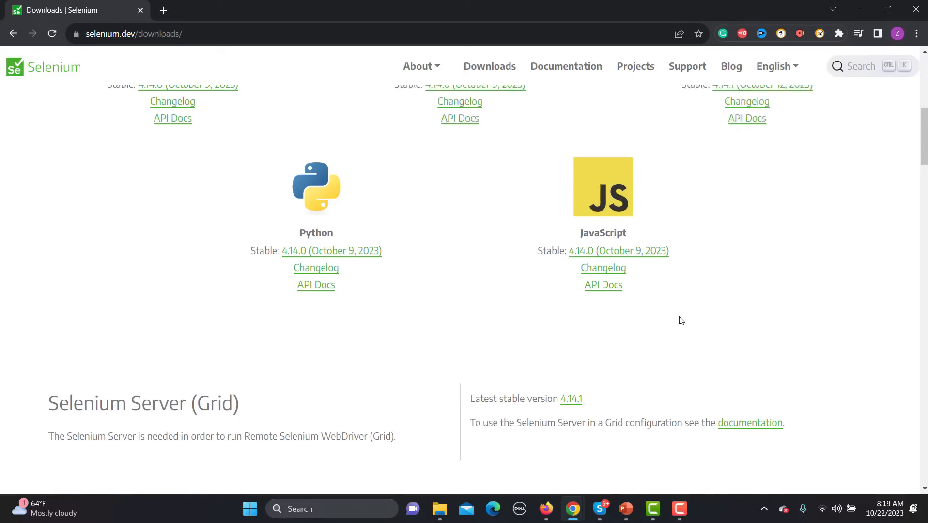
scroll(down, 3)
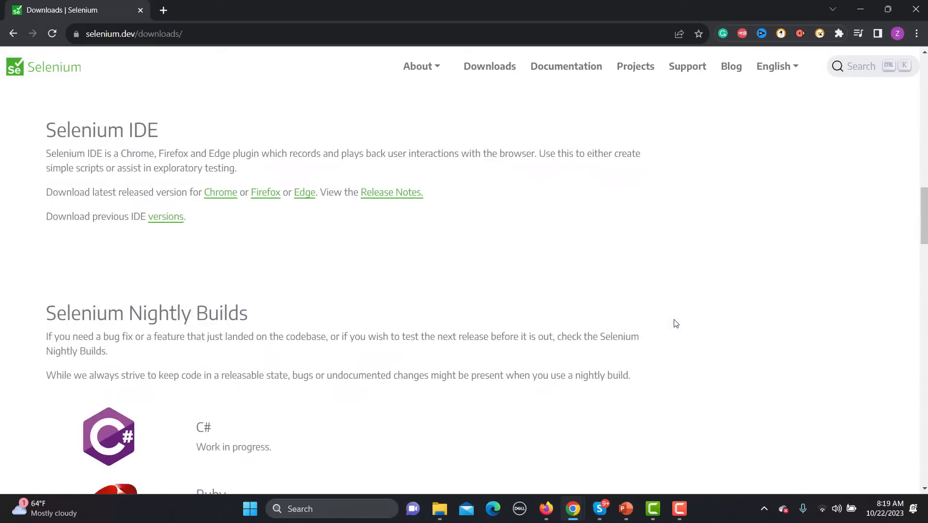
scroll(down, 3)
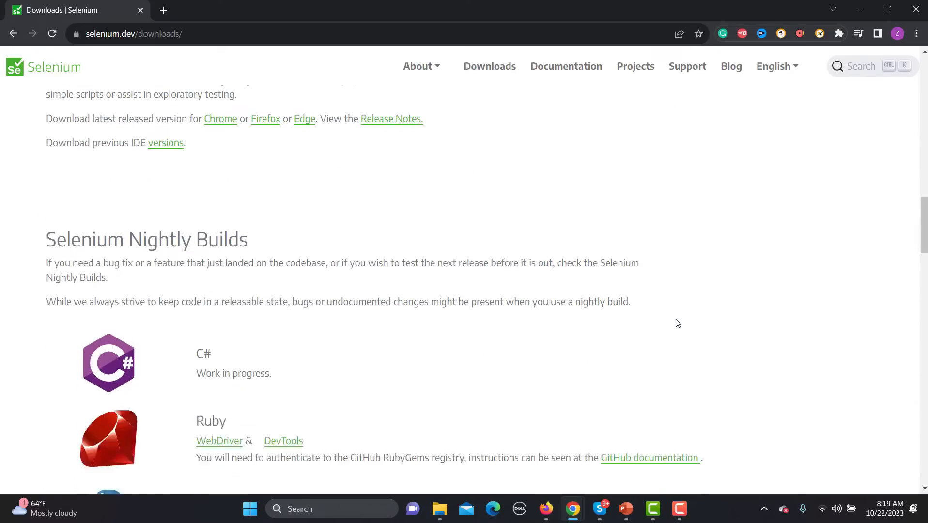
scroll(down, 3)
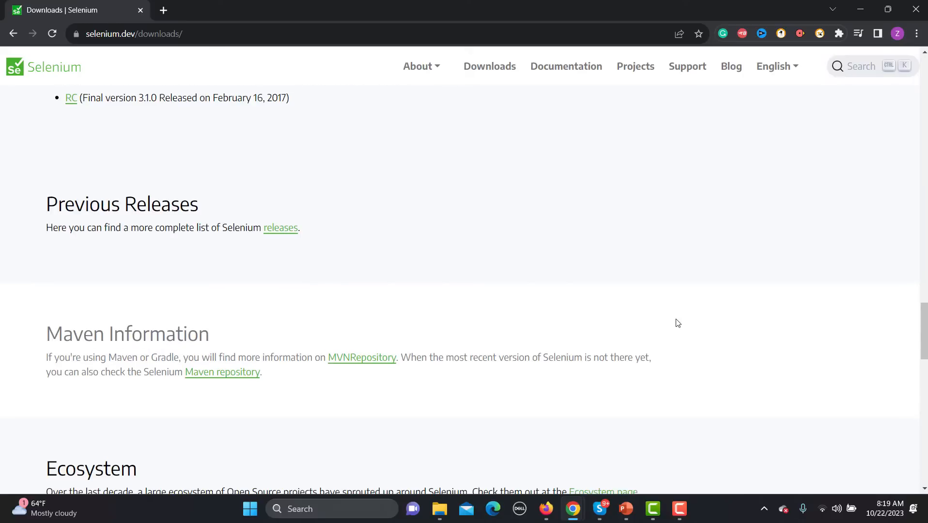
mouse_move(488, 305)
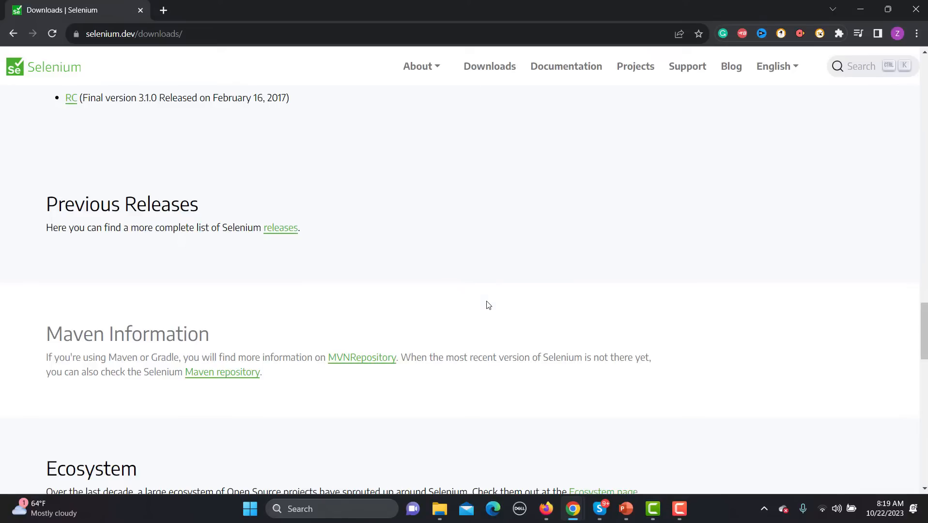
mouse_move(277, 250)
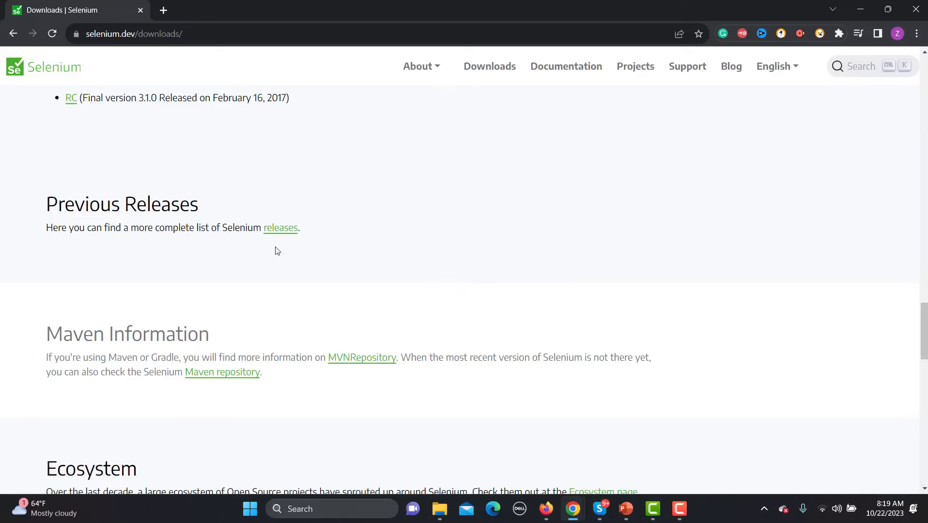
Open the full Previous Releases list, toggle Selenium 4.14's files, and scroll down to 3.14.0
click(280, 228)
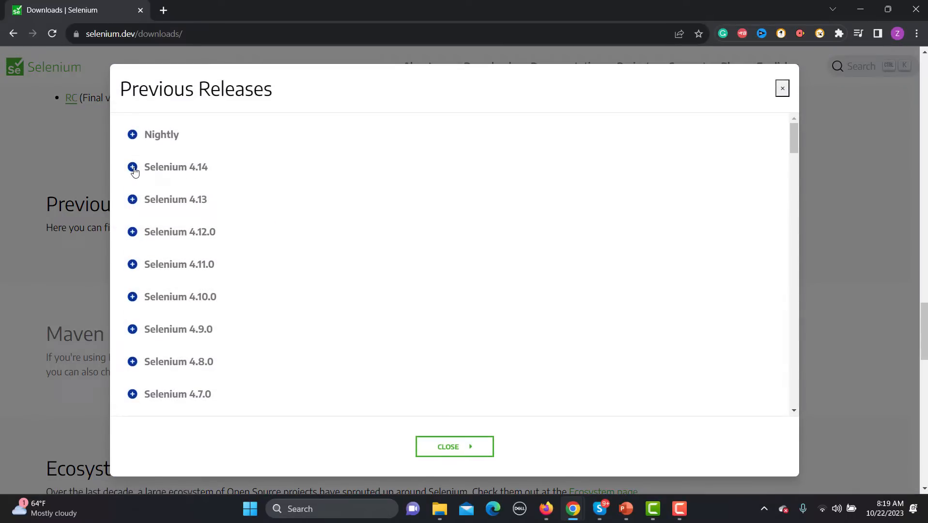
click(133, 167)
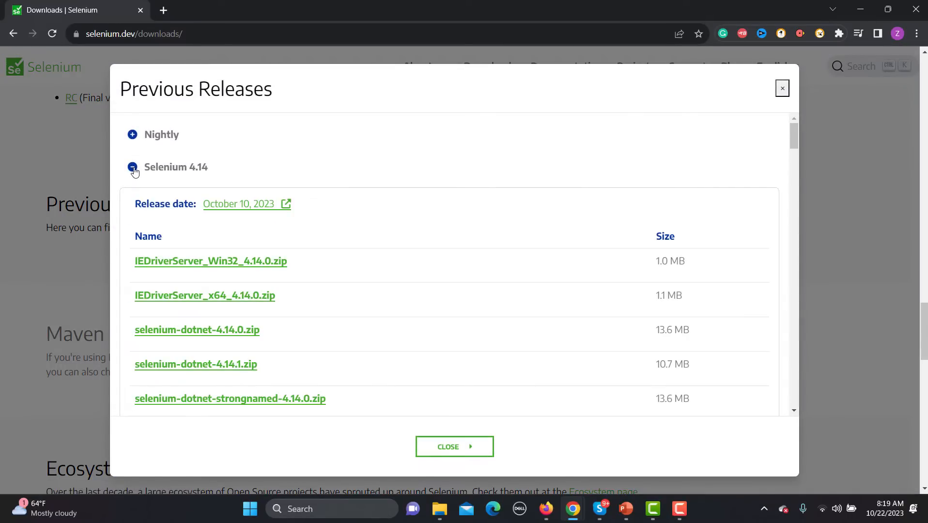
click(132, 167)
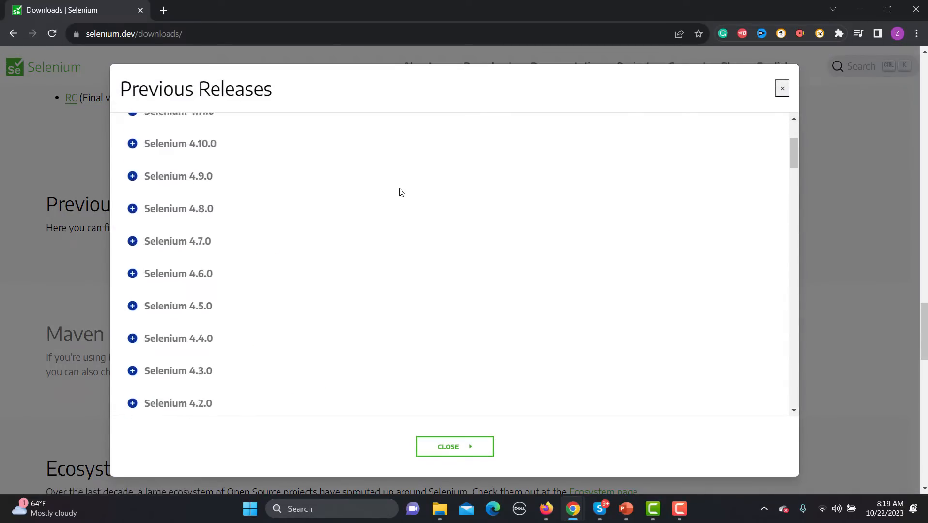
scroll(down, 3)
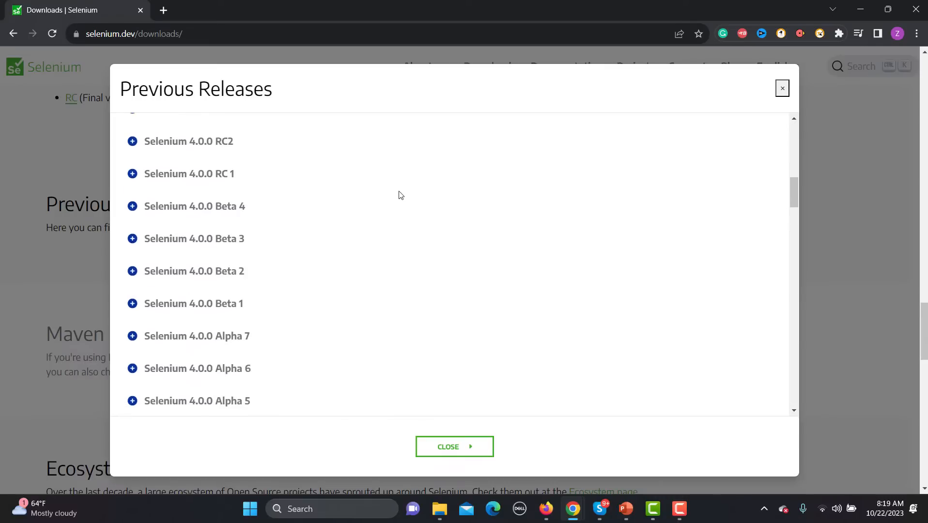
scroll(down, 3)
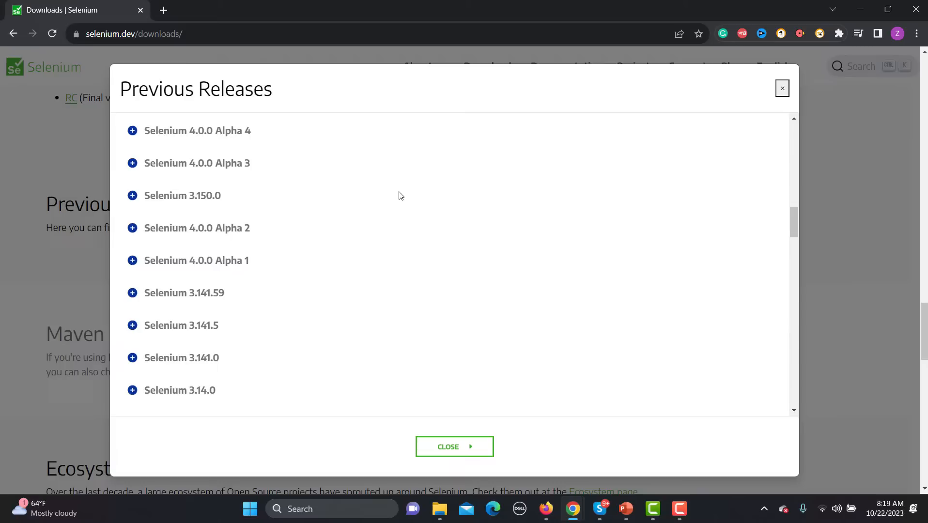
mouse_move(201, 303)
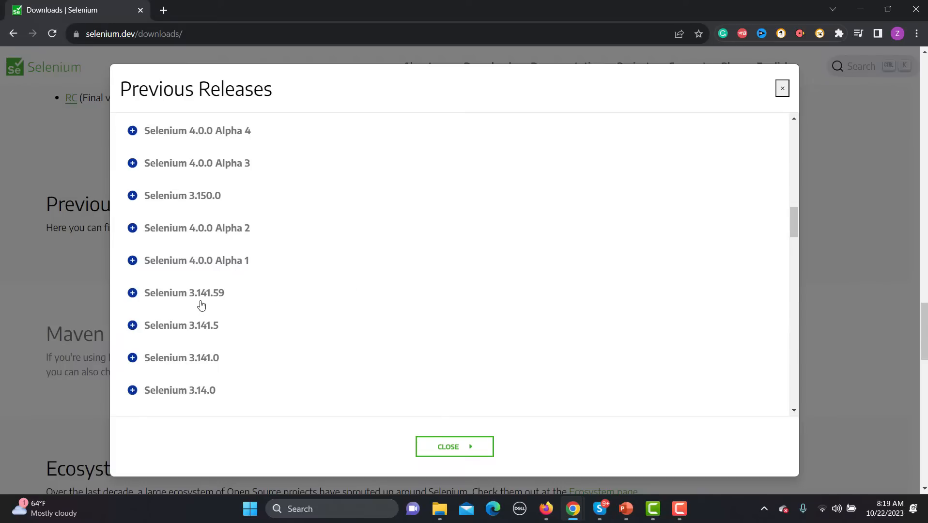
mouse_move(211, 302)
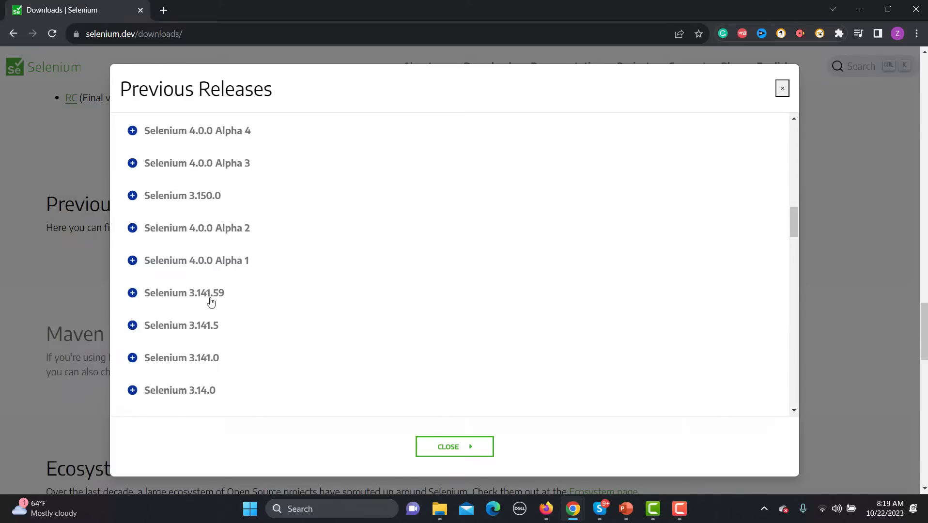
mouse_move(267, 303)
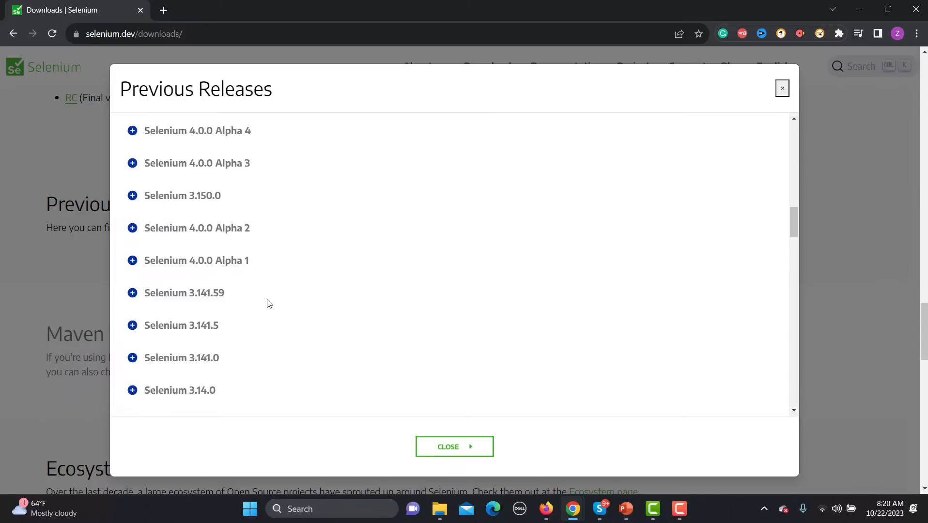
mouse_move(774, 97)
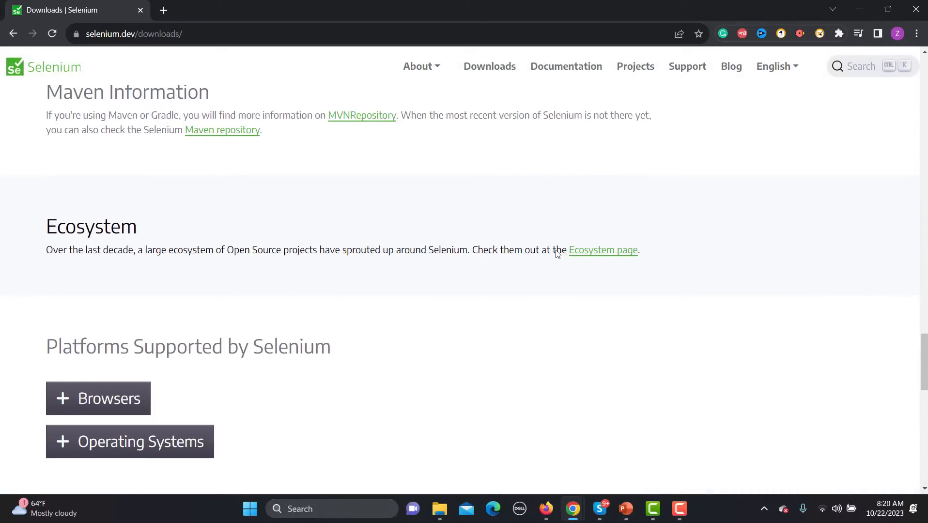
Expand '+ Browsers' under Platforms Supported by Selenium, highlighting Internet Explorer, and scroll past the list
scroll(down, 3)
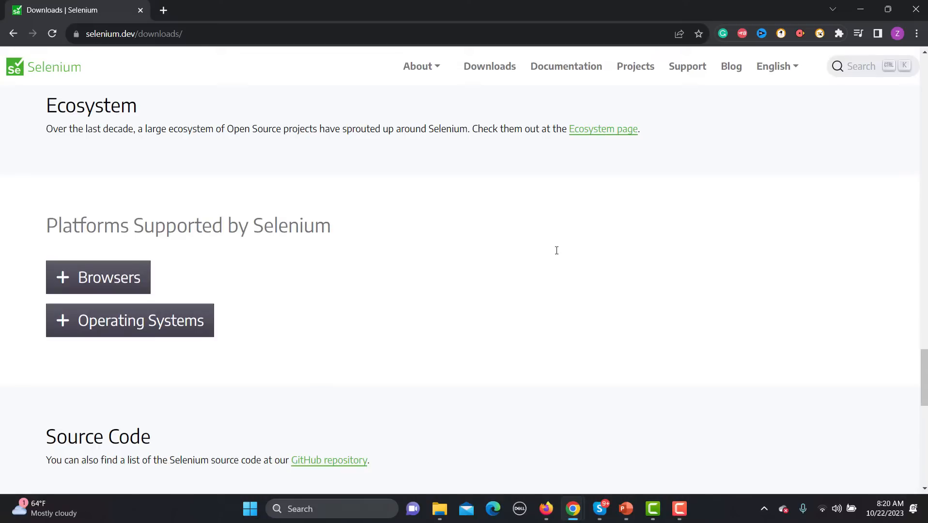
mouse_move(71, 281)
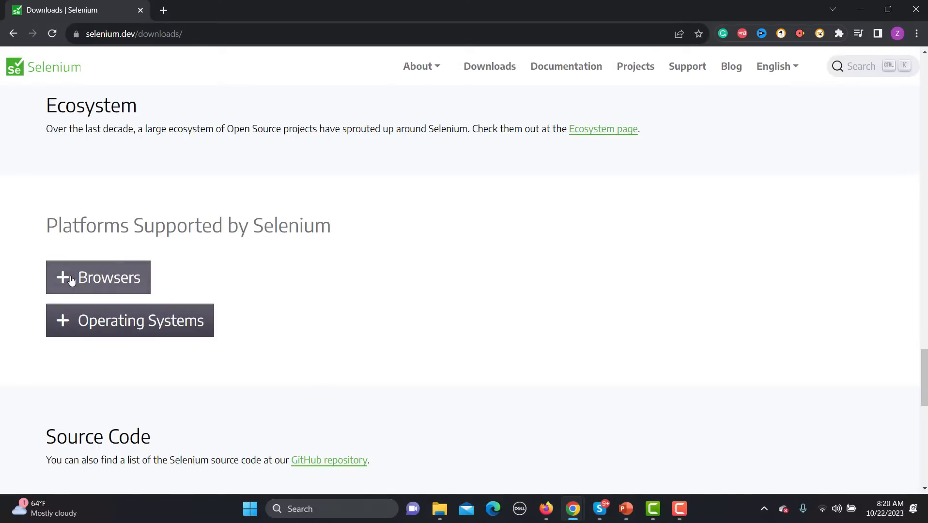
click(98, 276)
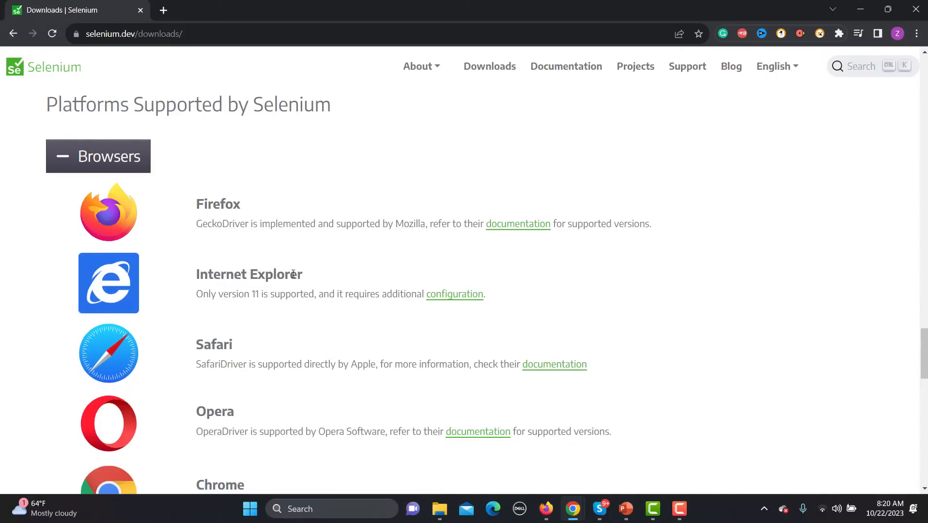
double_click(249, 274)
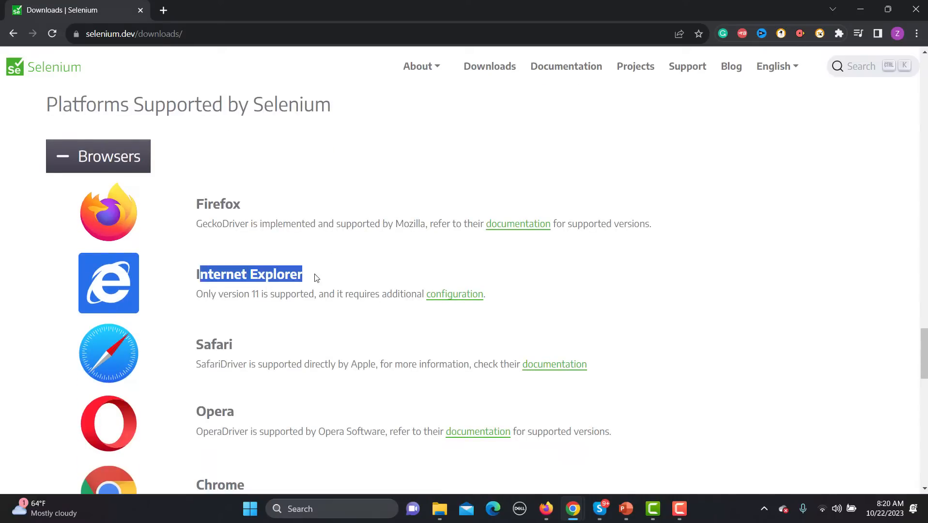
scroll(down, 3)
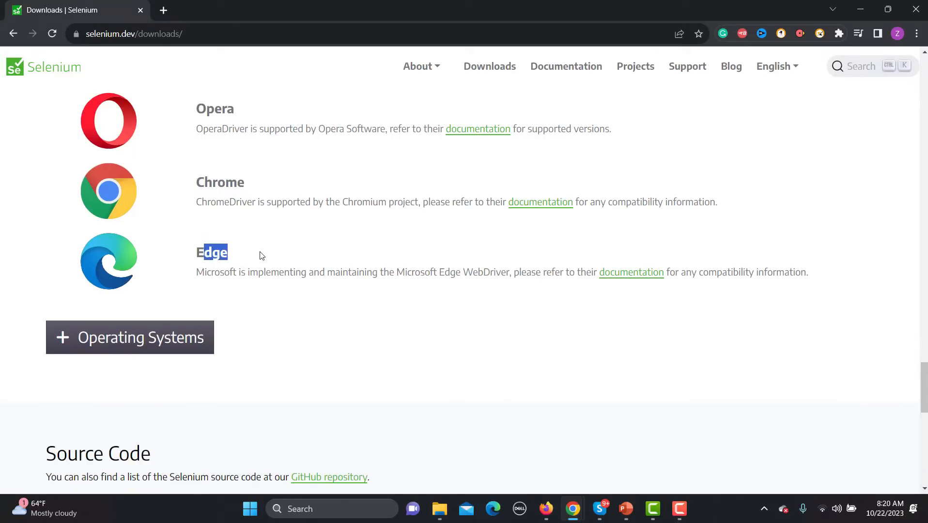
click(260, 255)
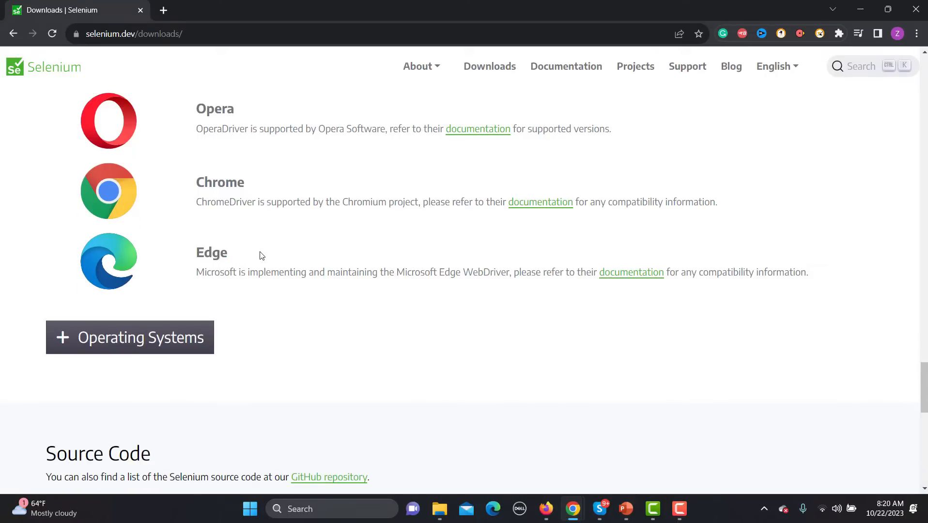
scroll(down, 3)
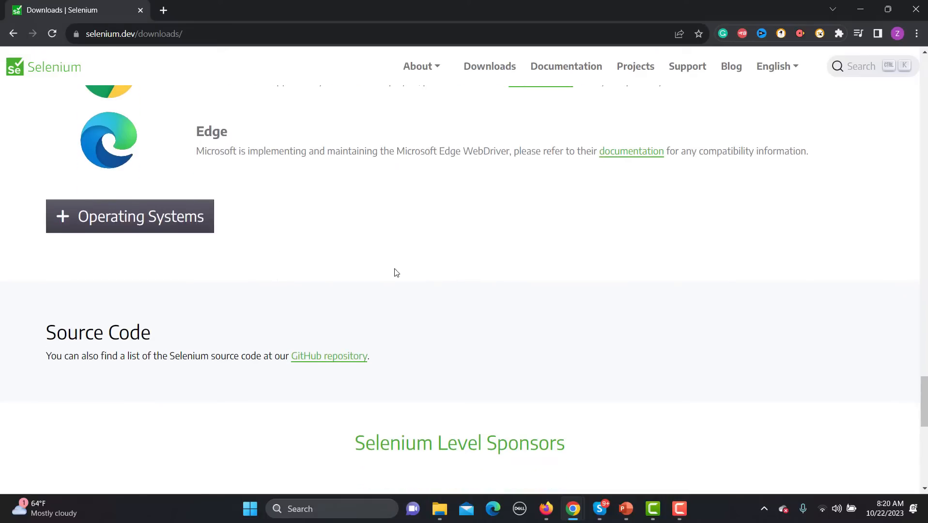
mouse_move(61, 224)
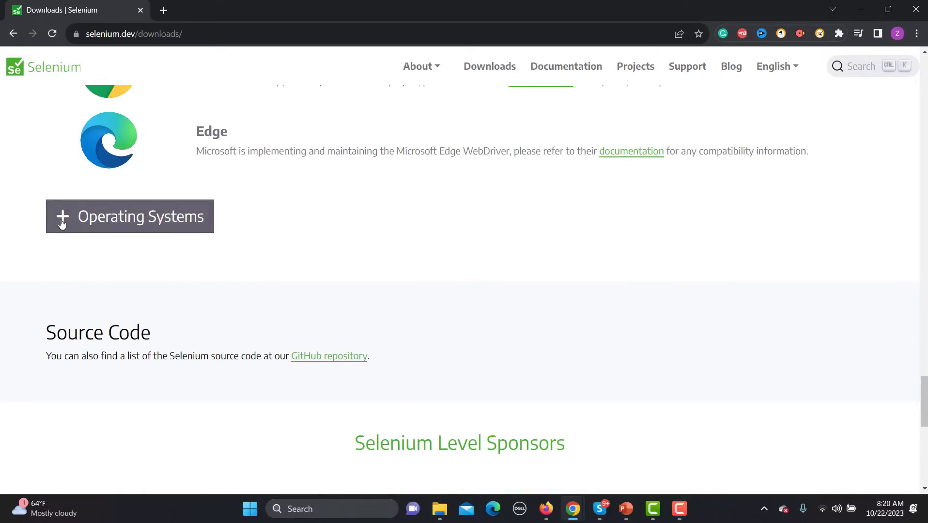
Expand '+ Operating Systems', highlight Linux, then scroll back to the top of the Downloads page
click(130, 216)
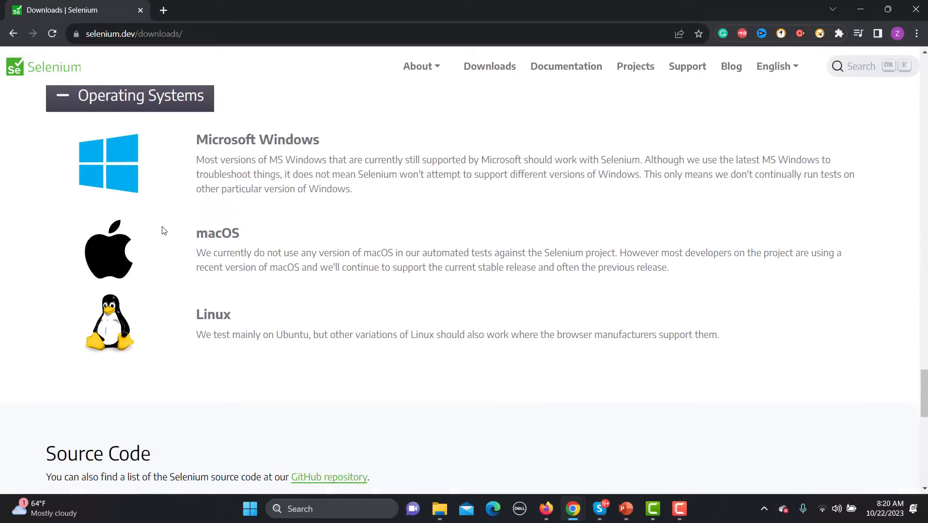
mouse_move(197, 153)
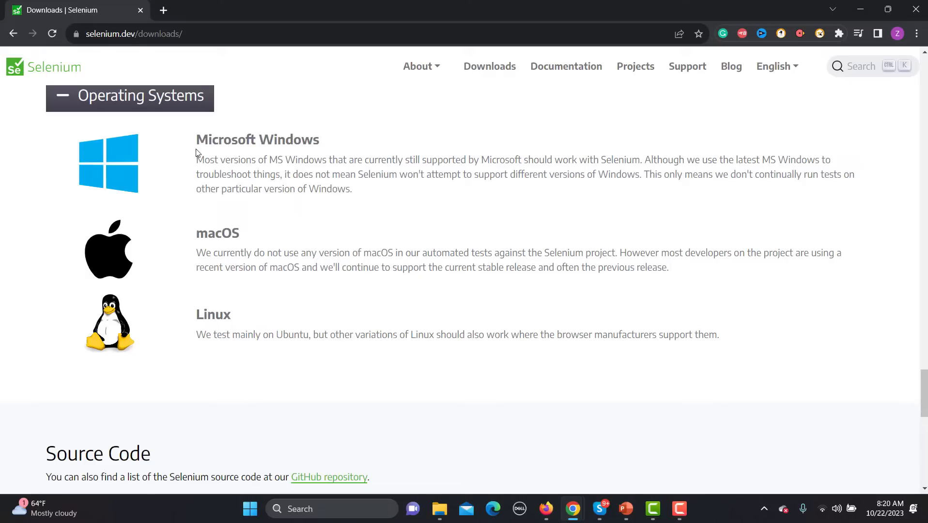
mouse_move(254, 241)
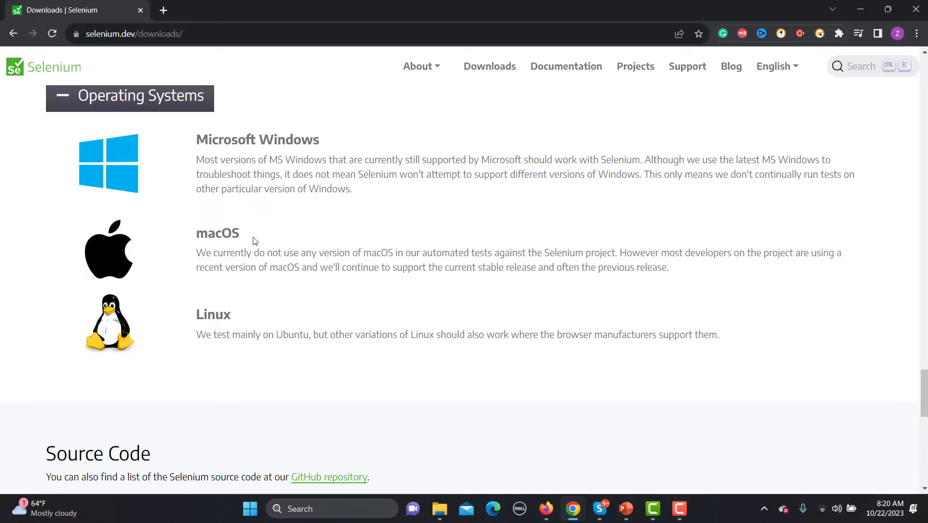
double_click(213, 314)
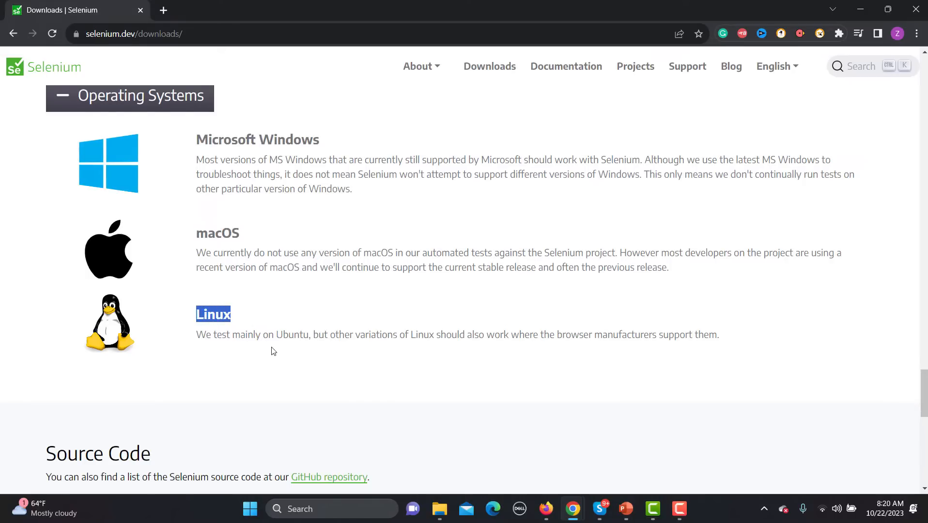
scroll(up, 3)
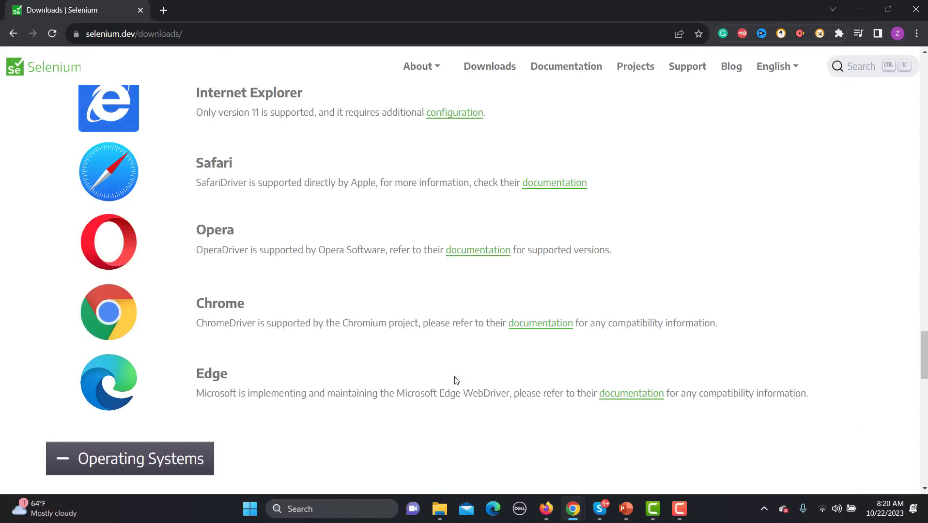
scroll(down, 3)
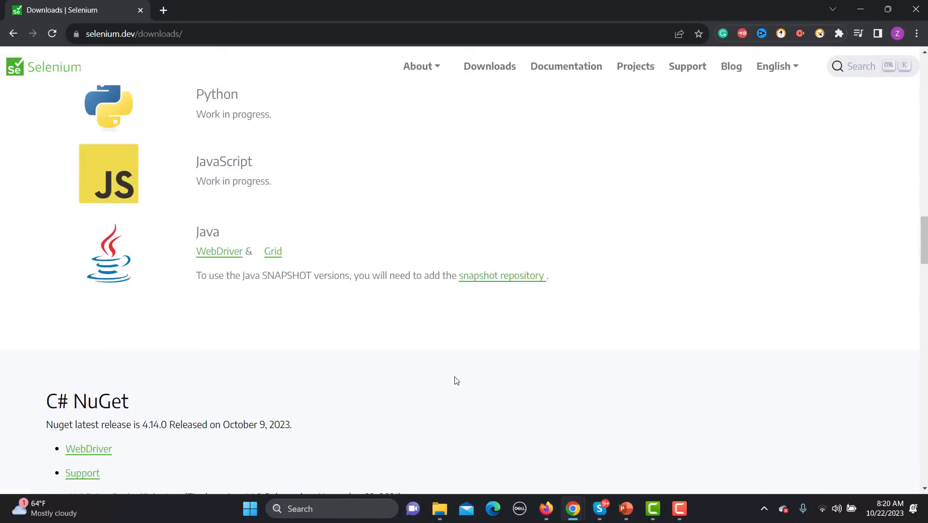
scroll(up, 3)
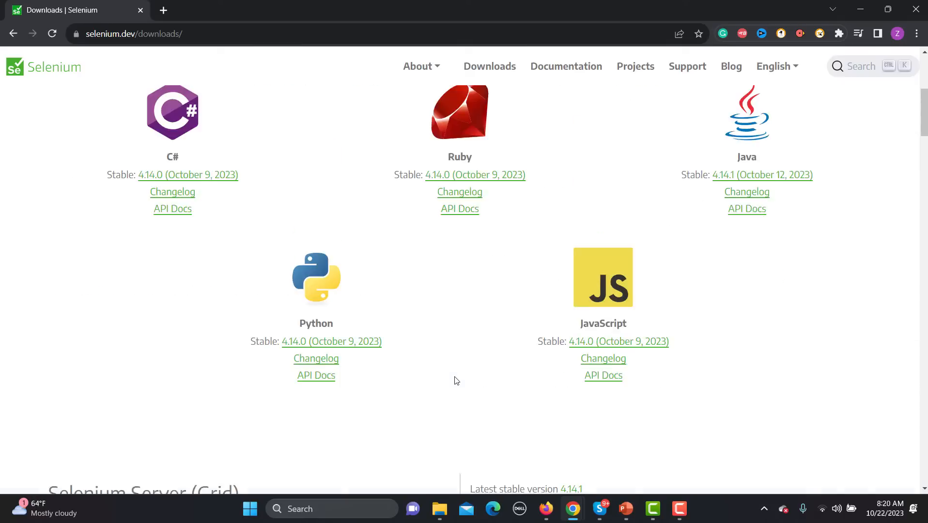
scroll(up, 3)
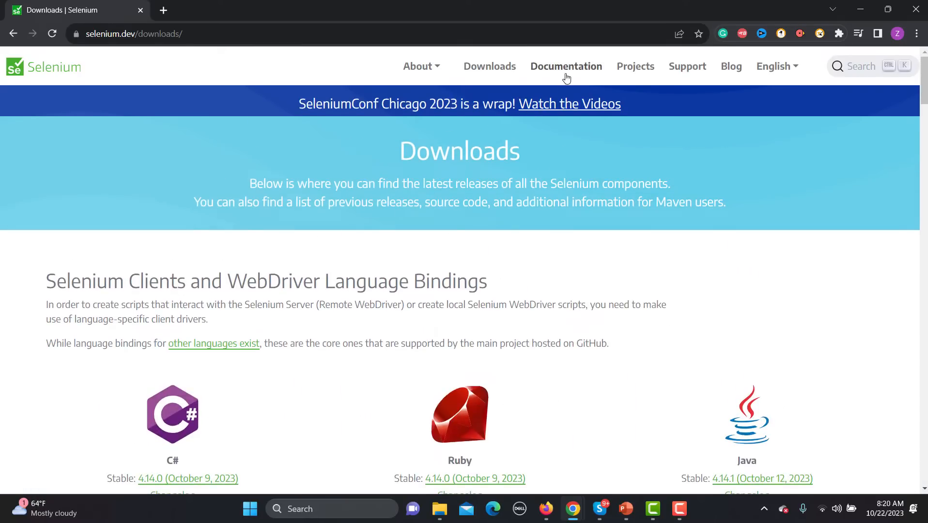
Go to Documentation and scroll to the Java HelloSelenium code example
click(565, 66)
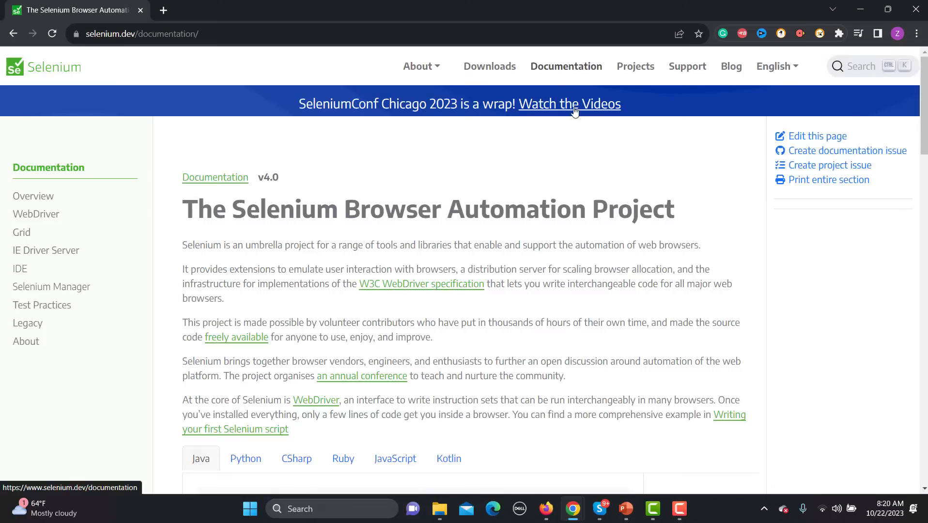
mouse_move(577, 229)
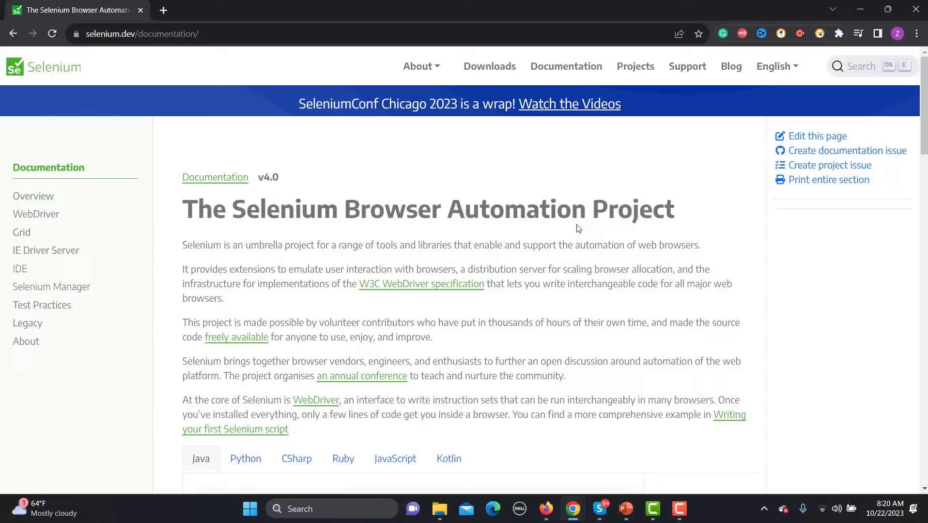
mouse_move(457, 342)
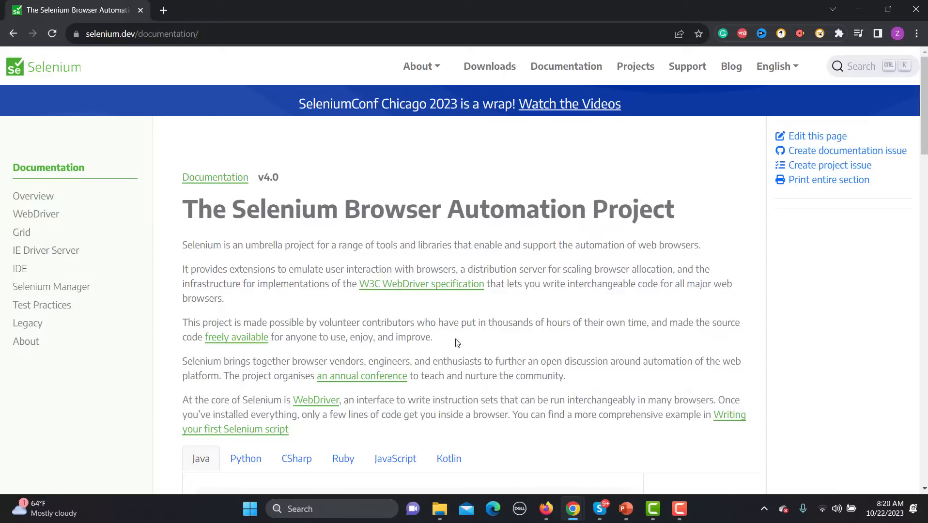
scroll(down, 3)
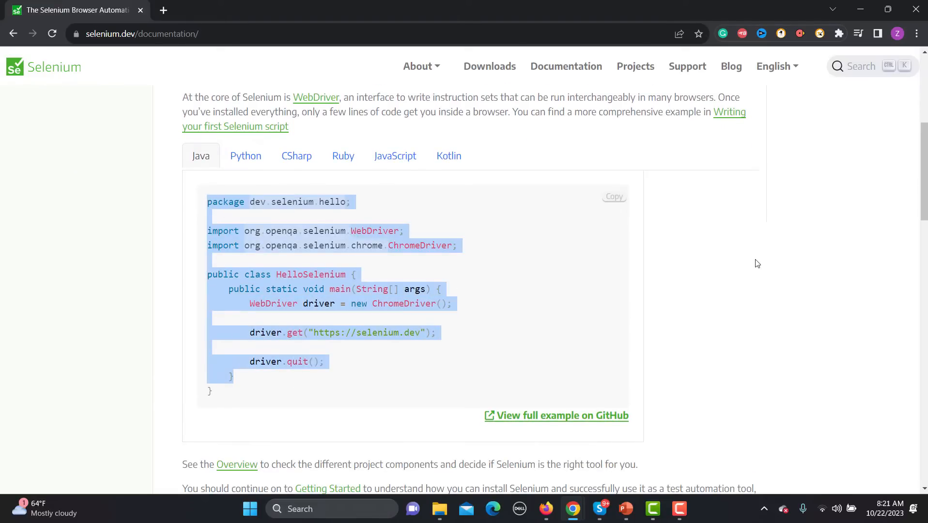
scroll(down, 3)
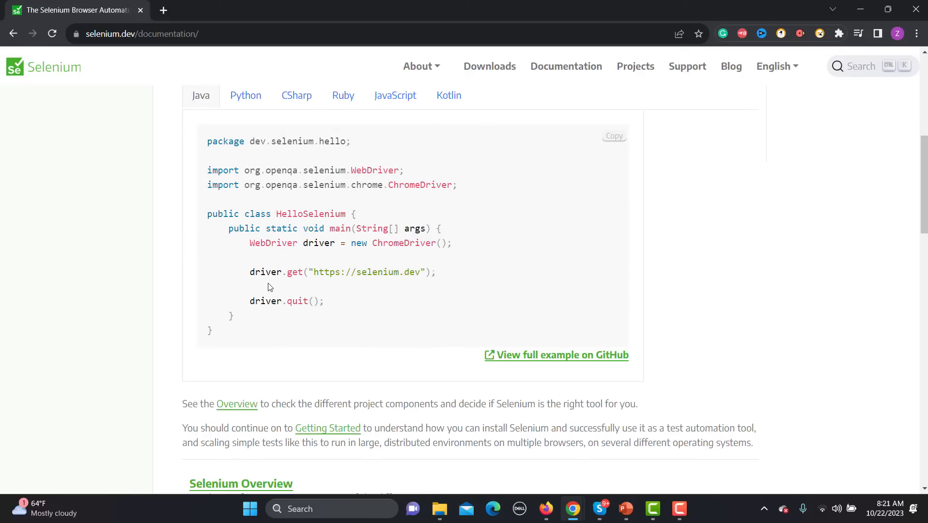
triple_click(342, 271)
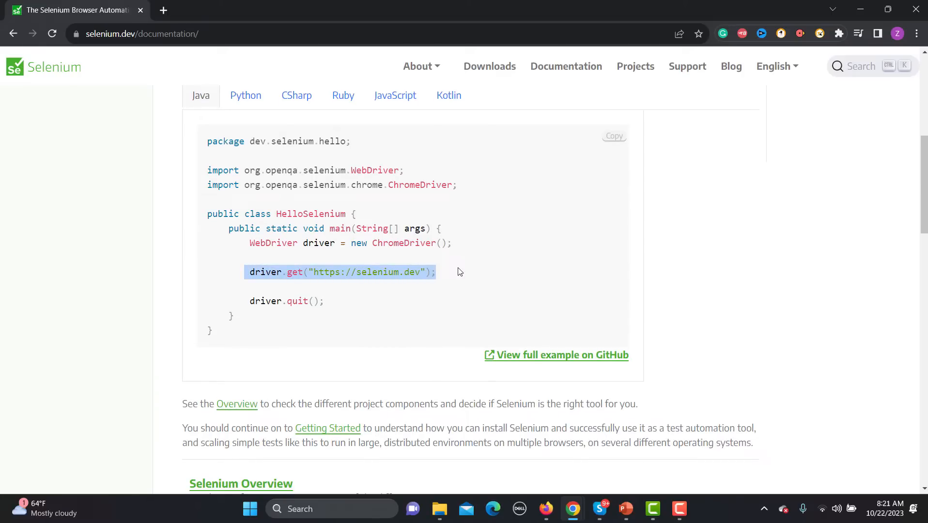
mouse_move(378, 245)
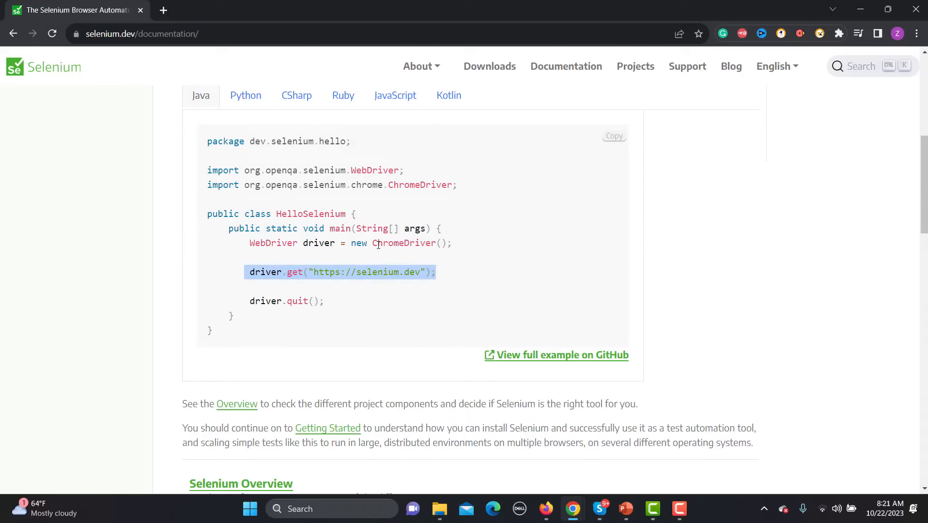
double_click(404, 242)
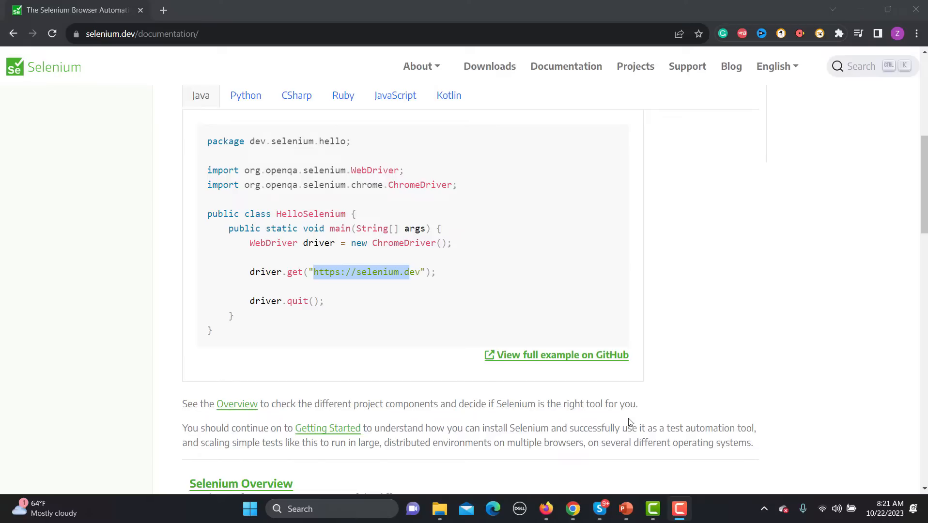
mouse_move(558, 422)
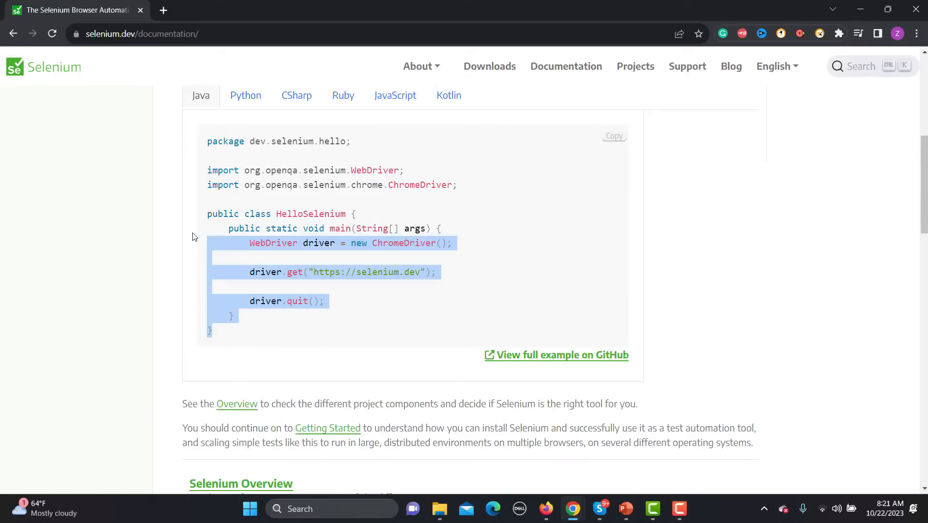
click(256, 175)
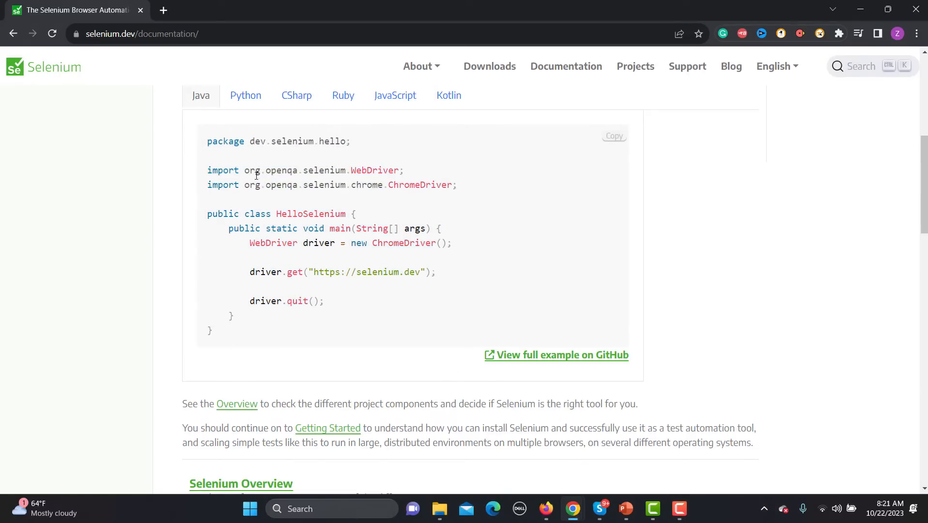
mouse_move(268, 242)
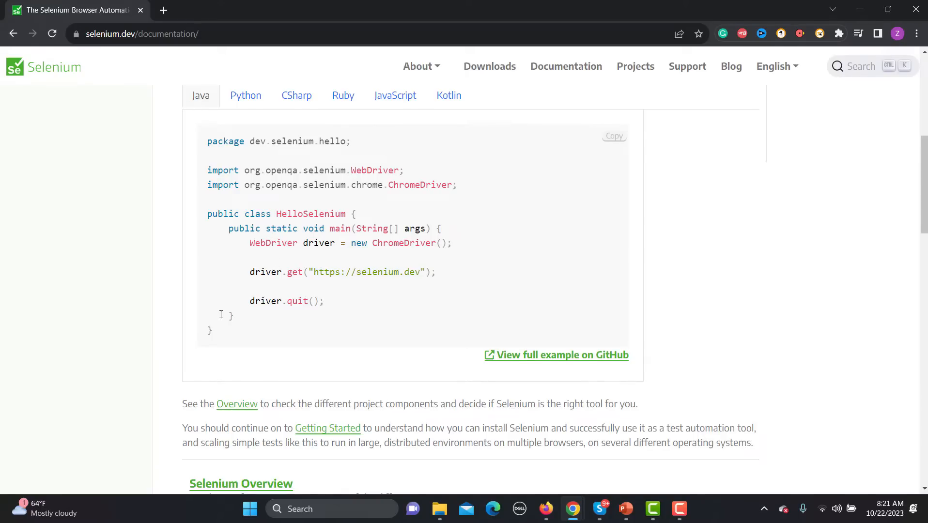
Switch the first-script sample to its Python version and clear the text selection
click(245, 95)
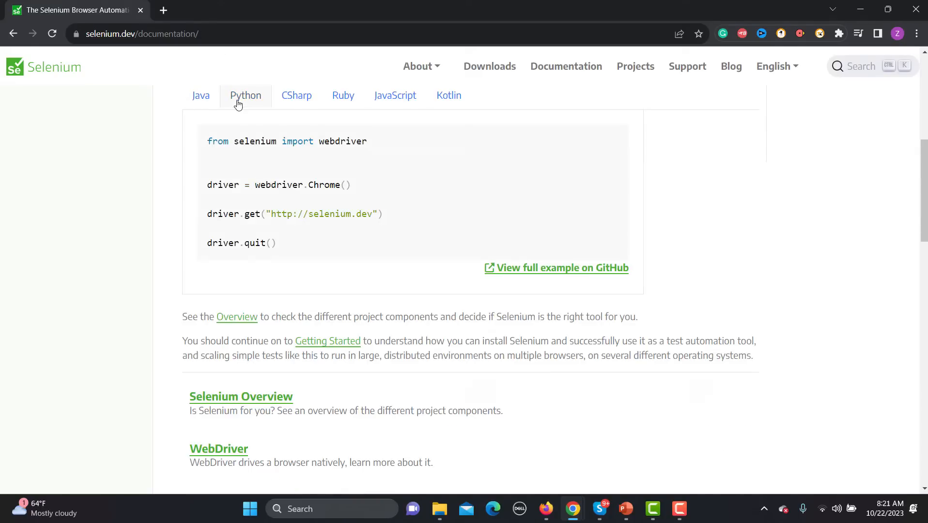
scroll(up, 3)
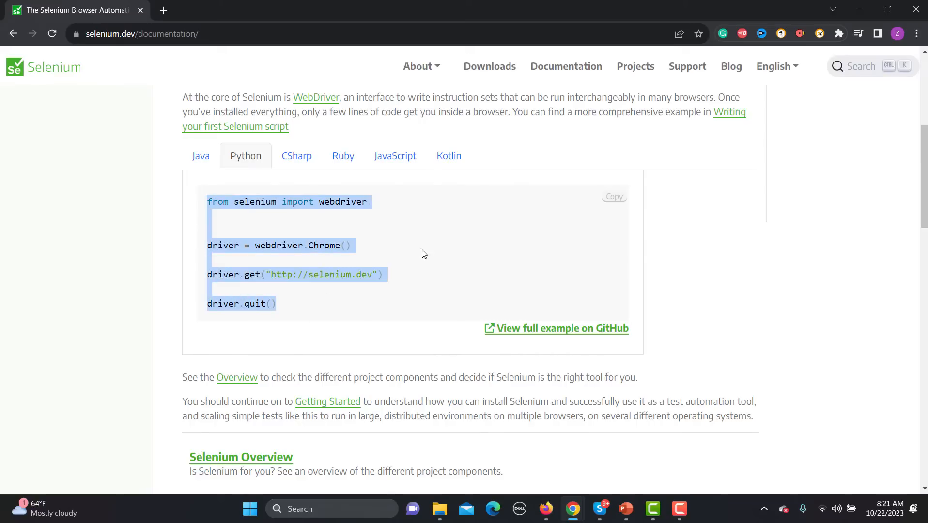
click(482, 260)
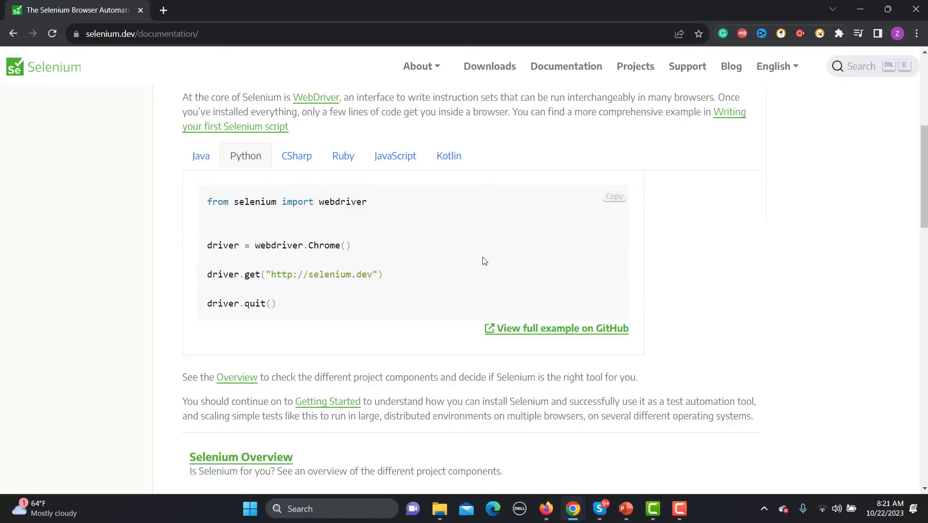
mouse_move(318, 312)
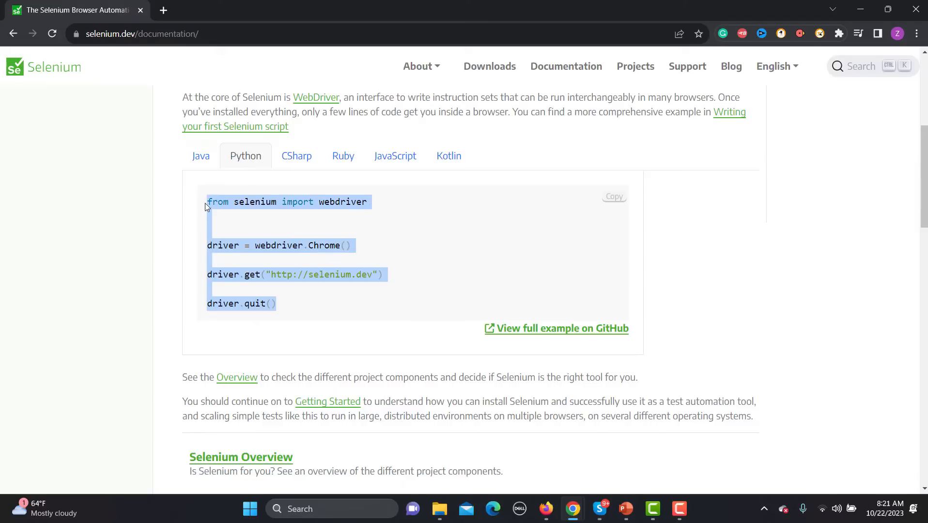
mouse_move(201, 156)
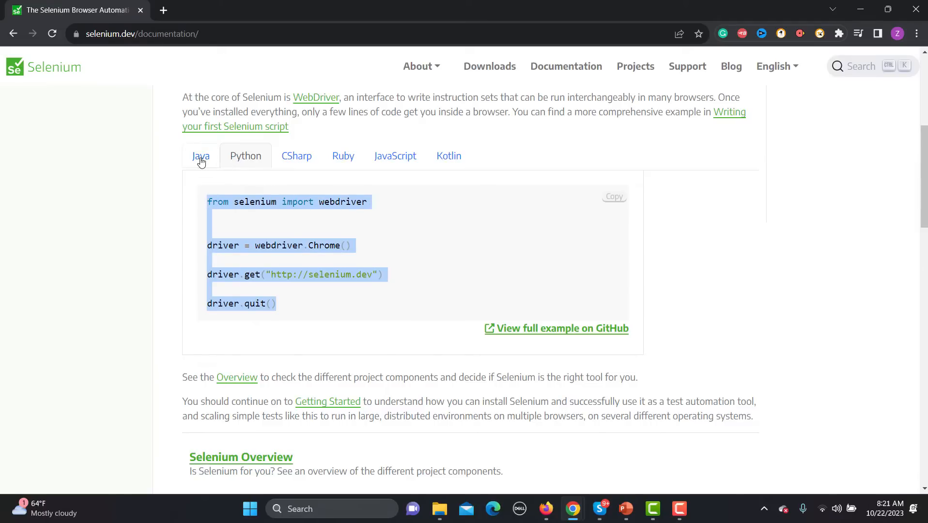
Switch the first-script sample back to the Java HelloSelenium version
click(200, 156)
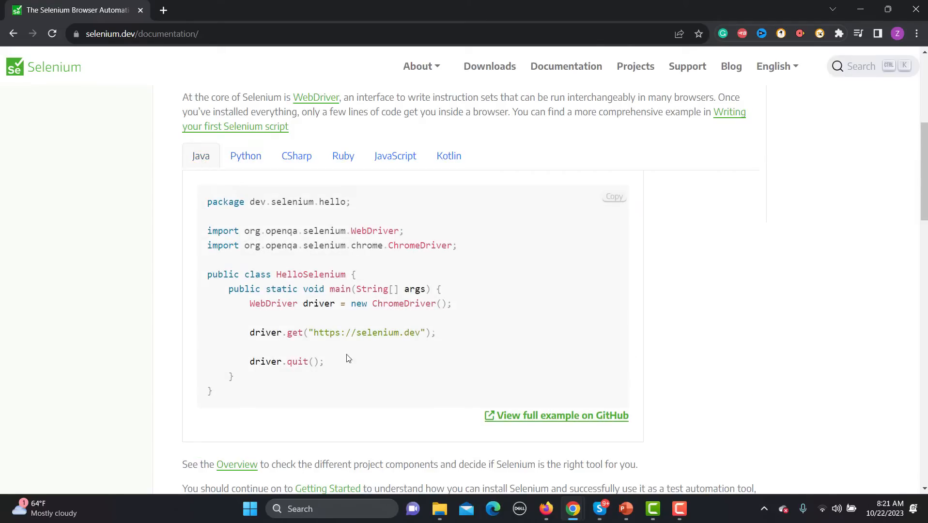
mouse_move(347, 374)
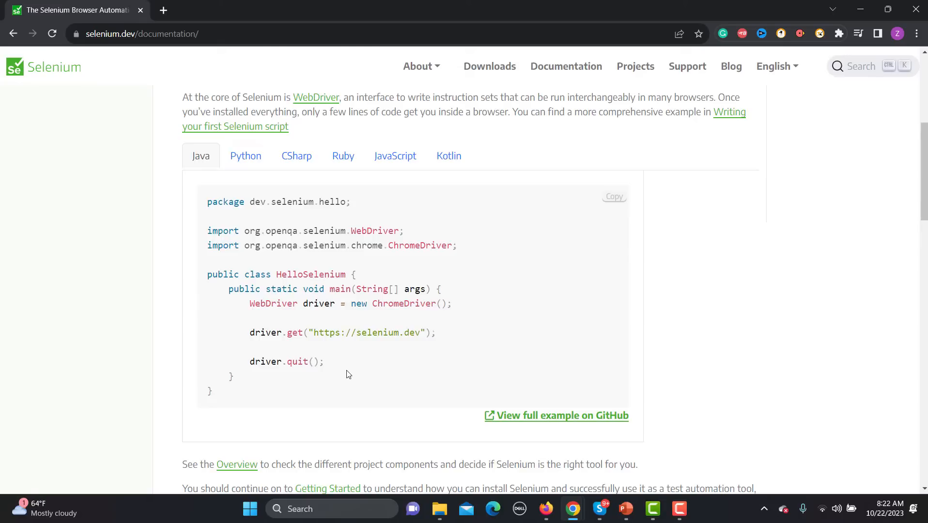
Scroll through the rest of the documentation page, then return to the Downloads page
scroll(down, 3)
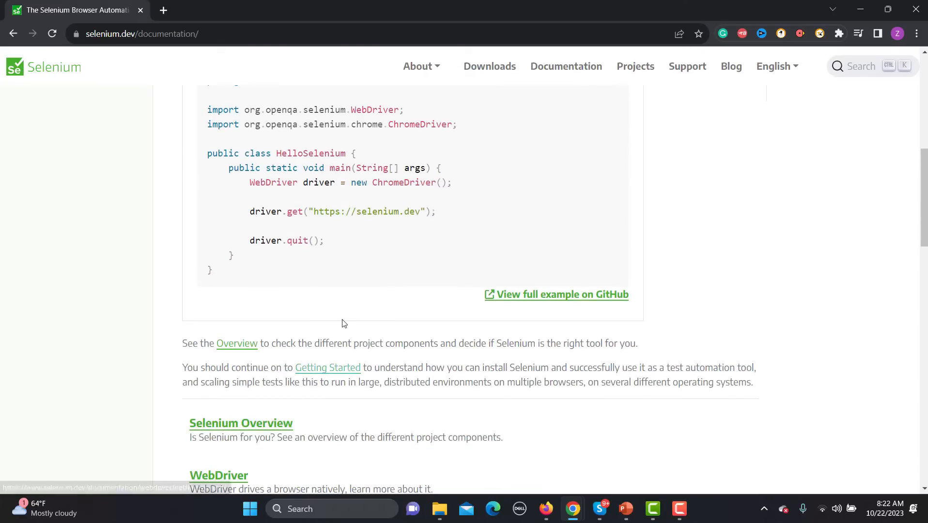
scroll(down, 3)
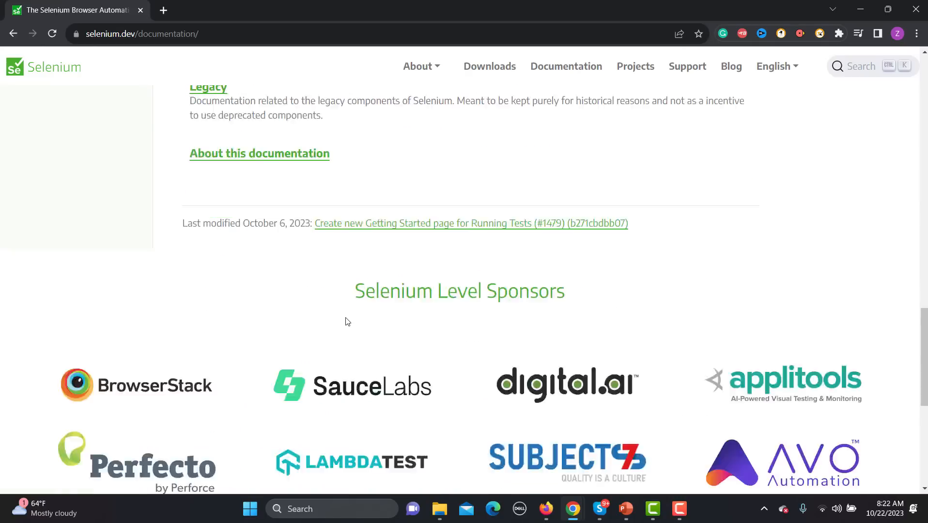
scroll(up, 3)
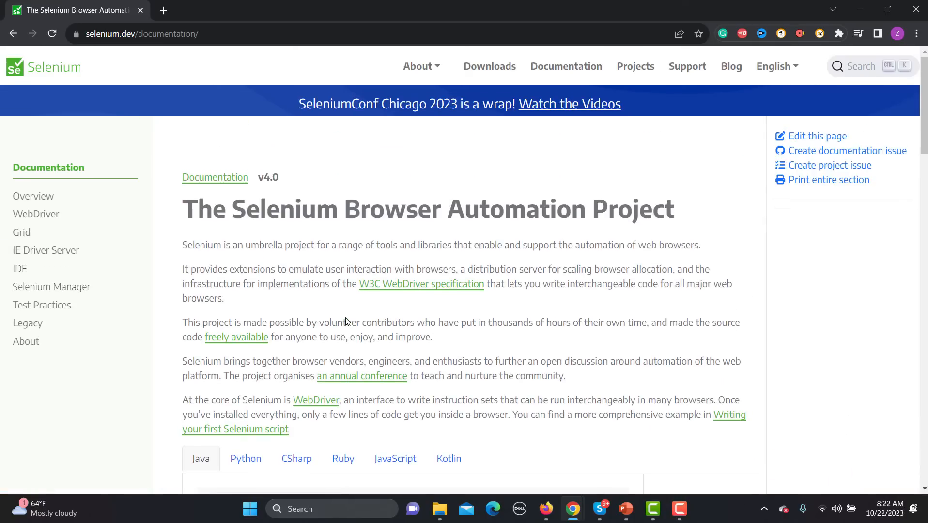
mouse_move(381, 92)
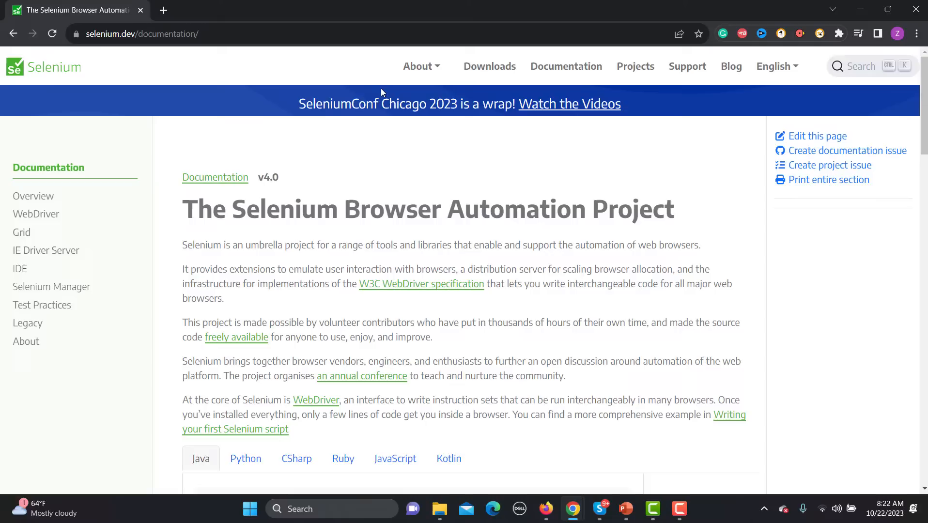
mouse_move(418, 66)
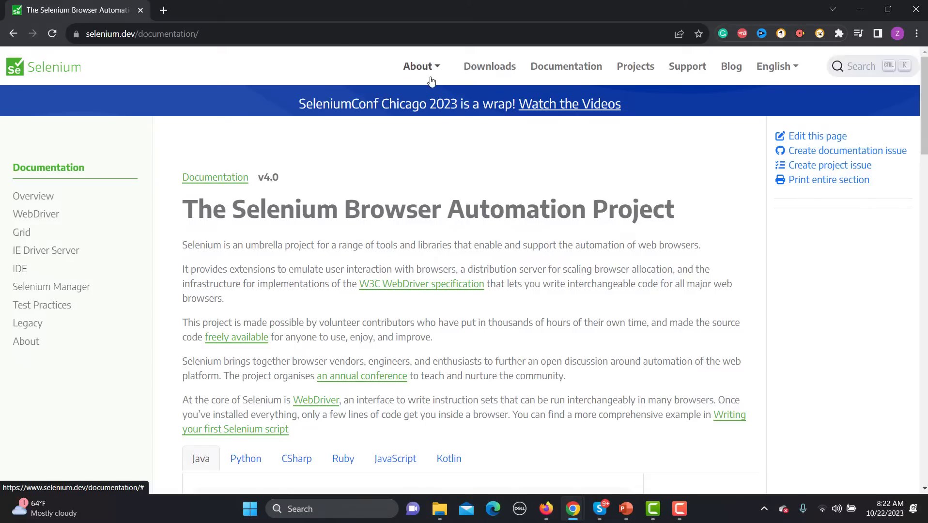
mouse_move(489, 66)
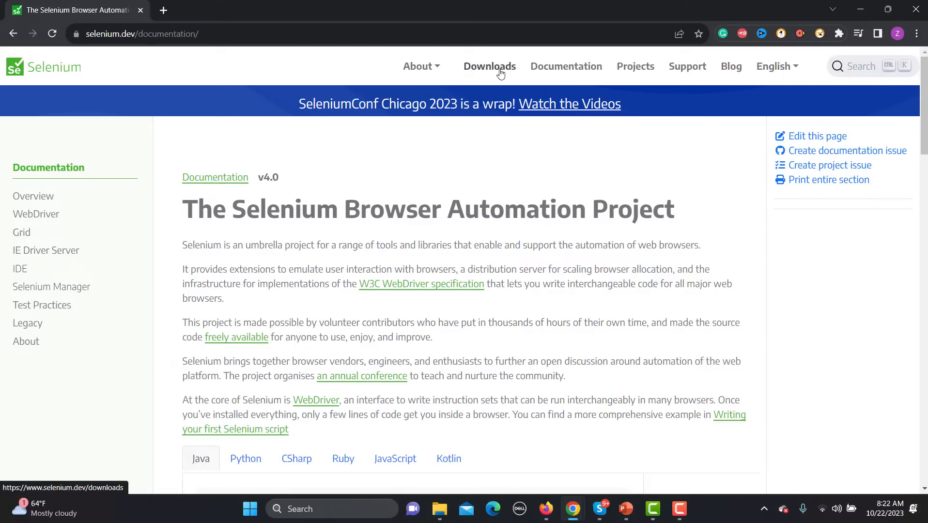
click(489, 66)
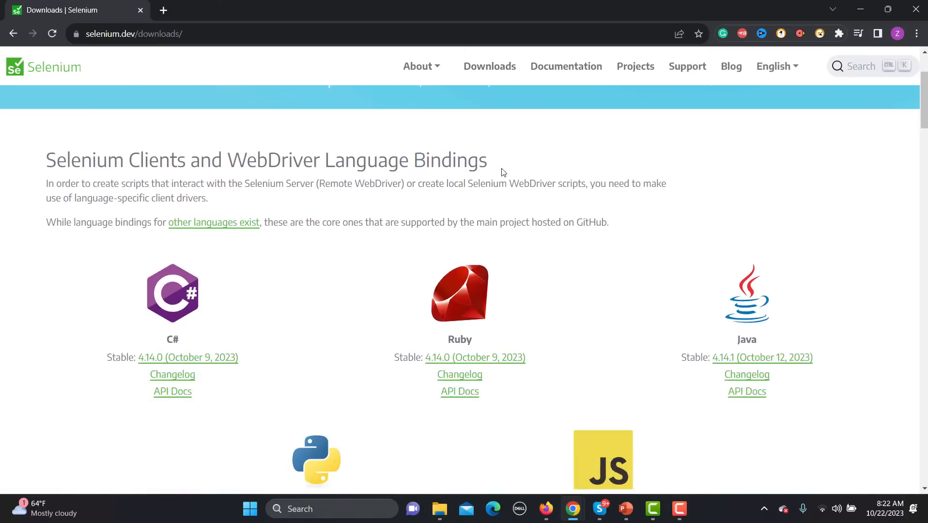
Open the Python changelog in a new tab and switch to the selenium 4.14.0 PyPI page tab
scroll(down, 3)
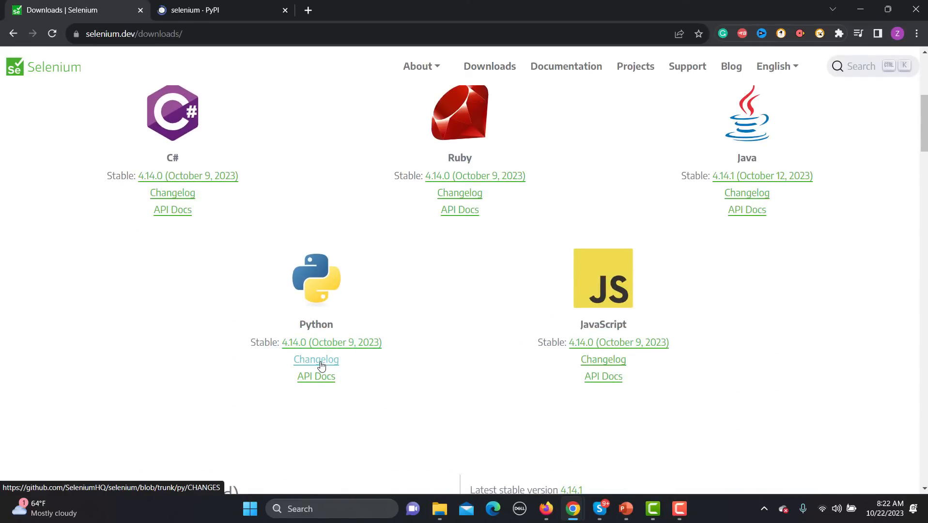
click(316, 360)
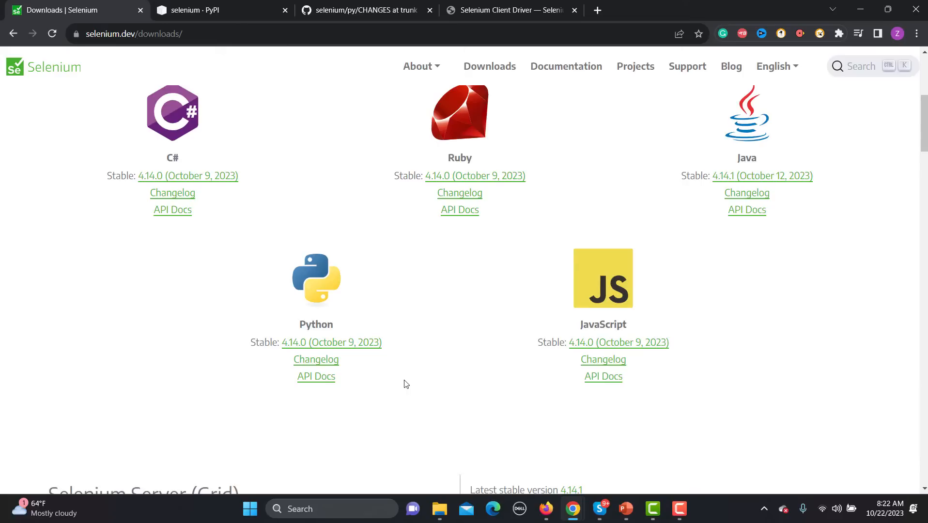
mouse_move(300, 249)
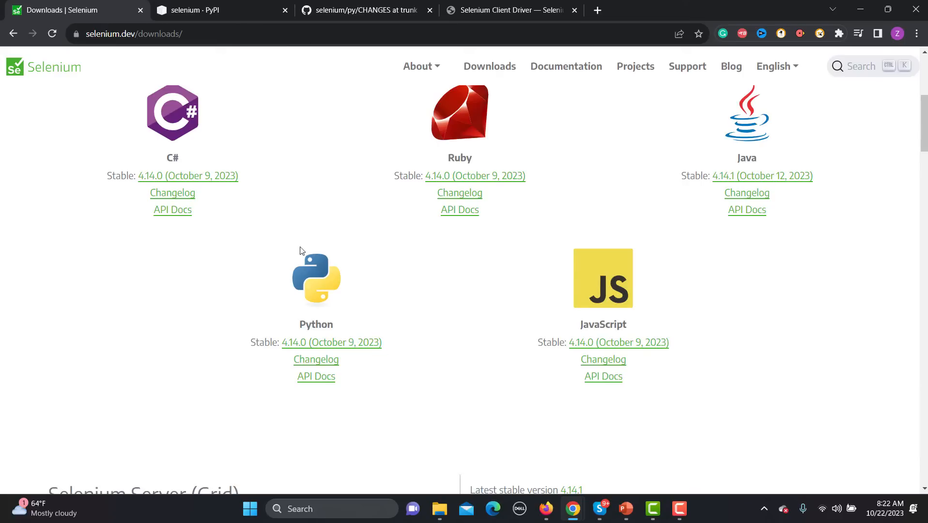
mouse_move(296, 353)
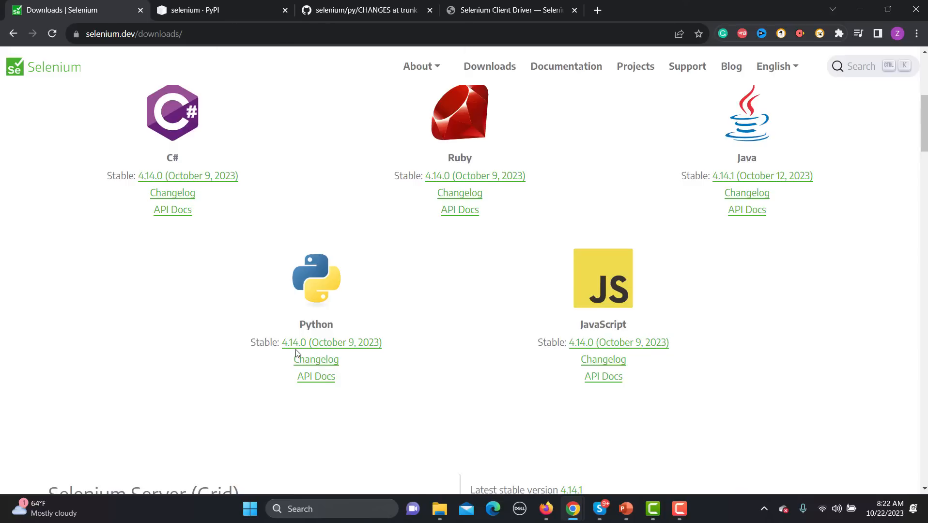
mouse_move(323, 353)
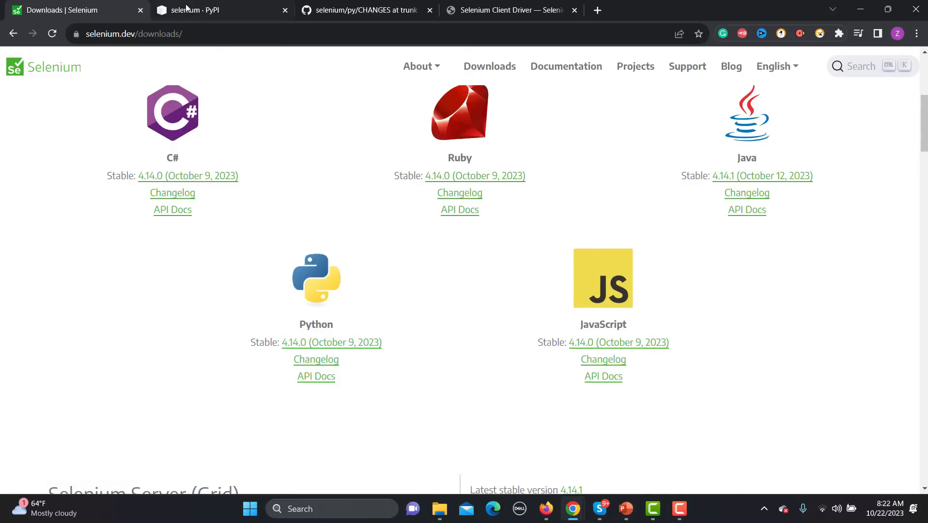
click(213, 10)
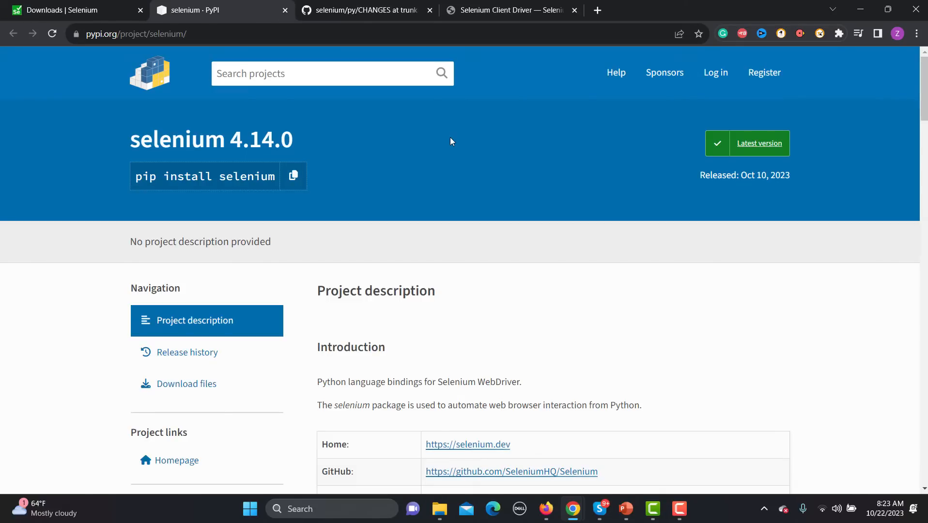
mouse_move(383, 209)
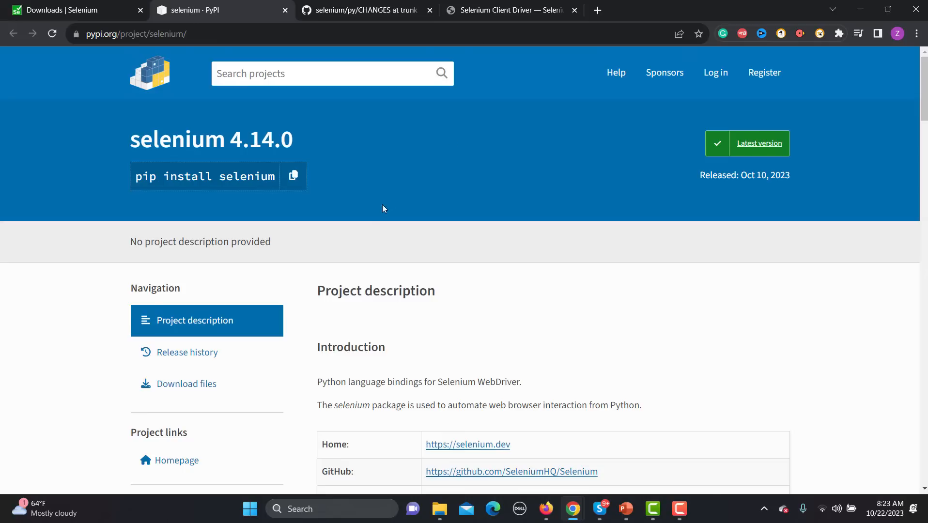
Copy the 'pip install selenium' command and follow the GitHub link in the project table
click(292, 175)
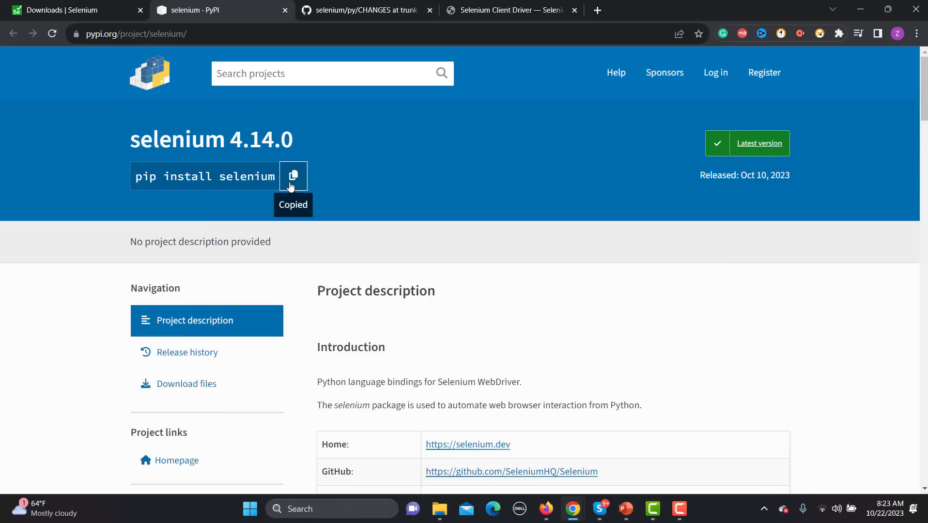
scroll(down, 3)
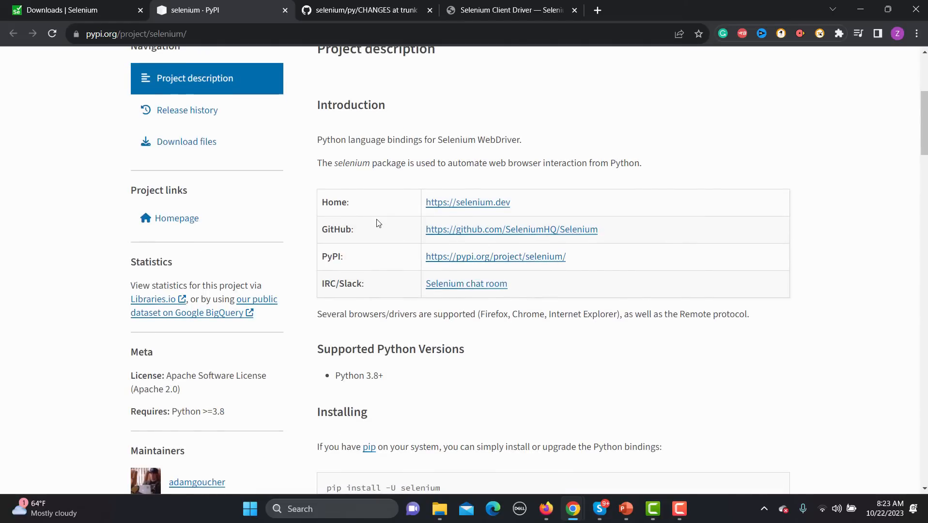
mouse_move(460, 240)
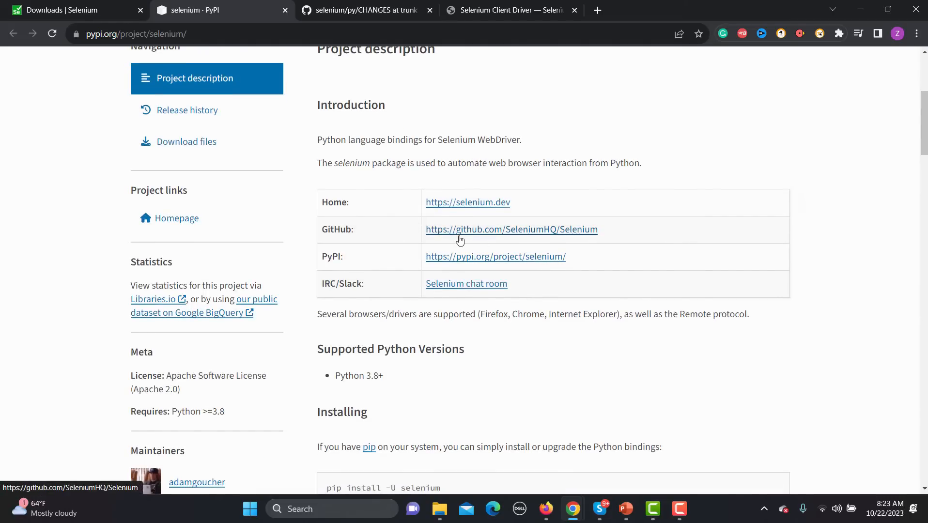
click(510, 228)
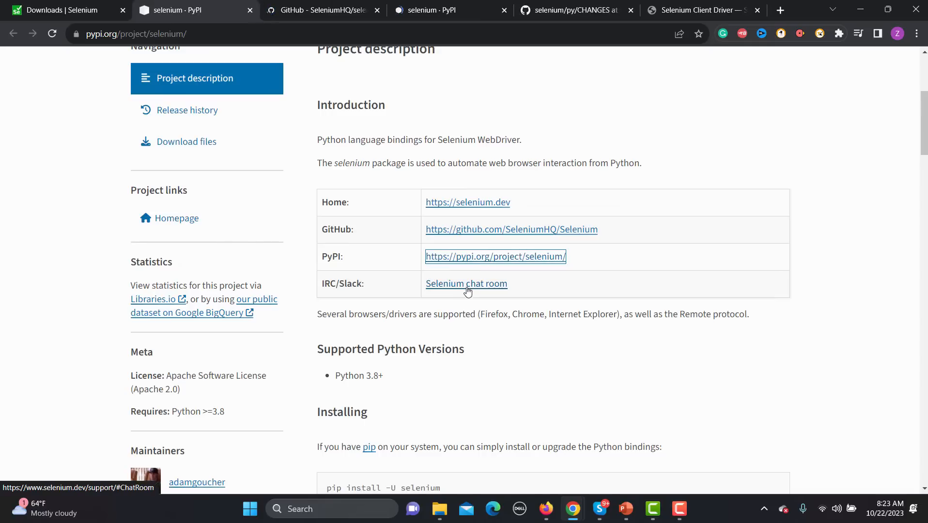
Browse the SeleniumHQ/selenium README end to end, then go to the repository's Issues list
click(278, 10)
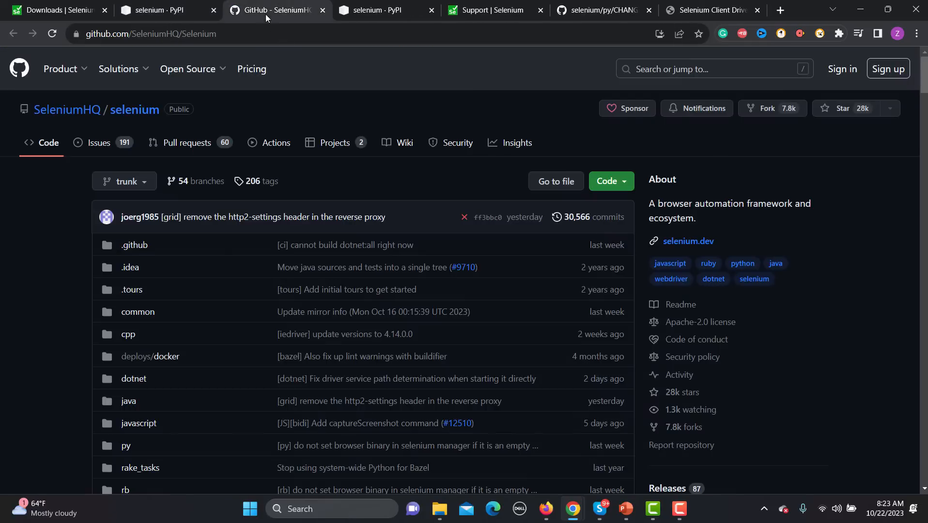
mouse_move(98, 142)
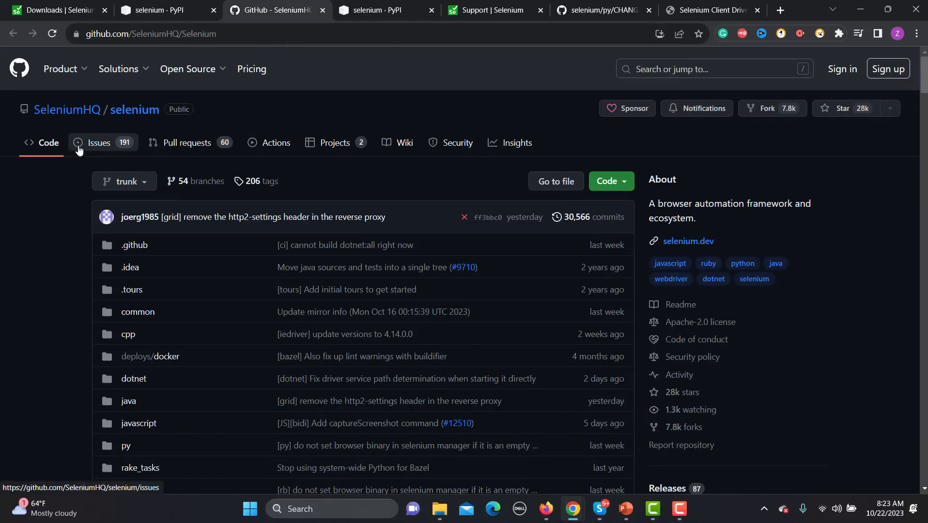
scroll(down, 3)
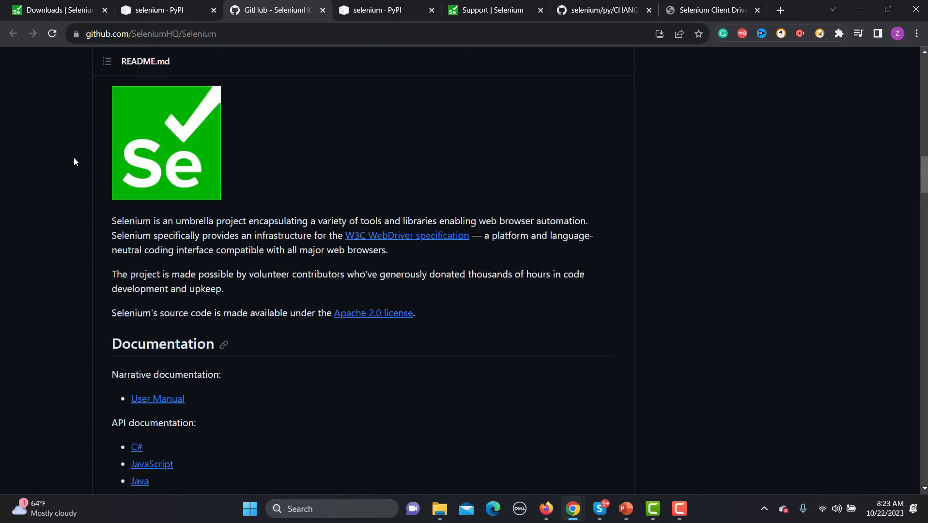
scroll(down, 3)
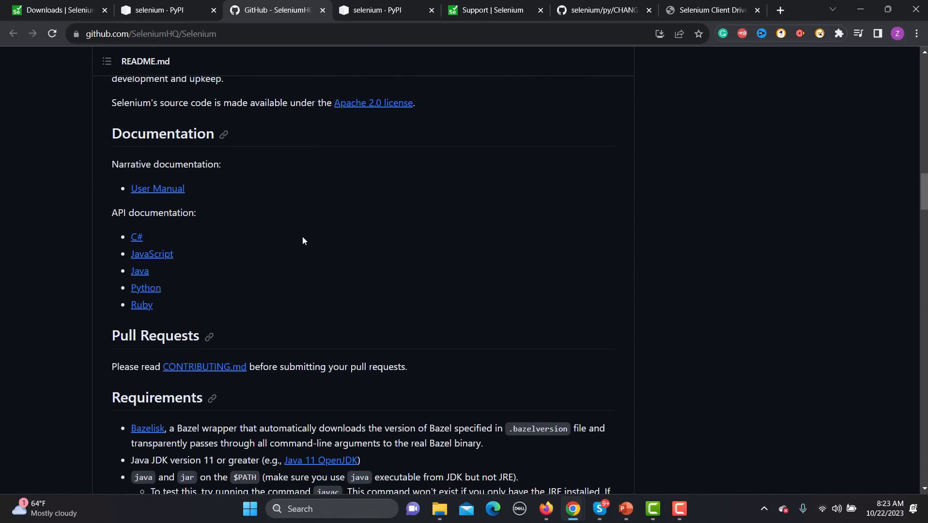
scroll(down, 3)
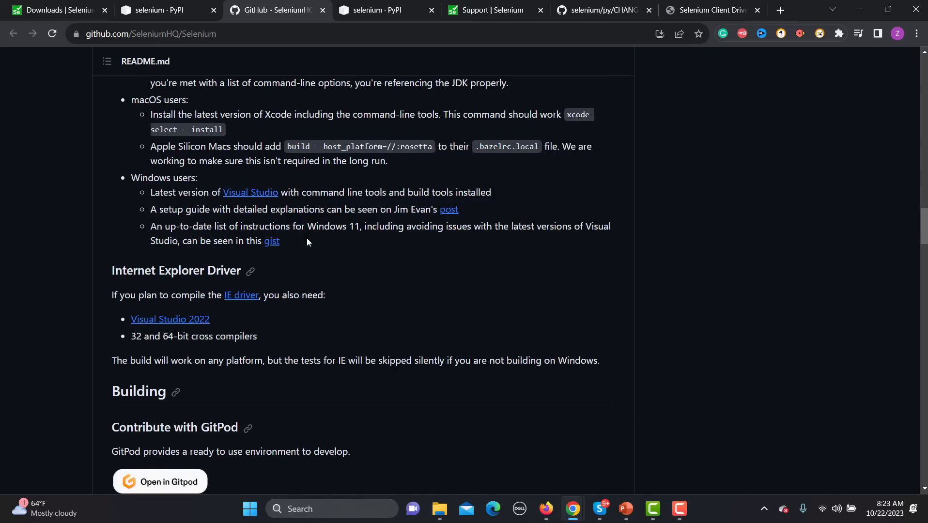
scroll(up, 3)
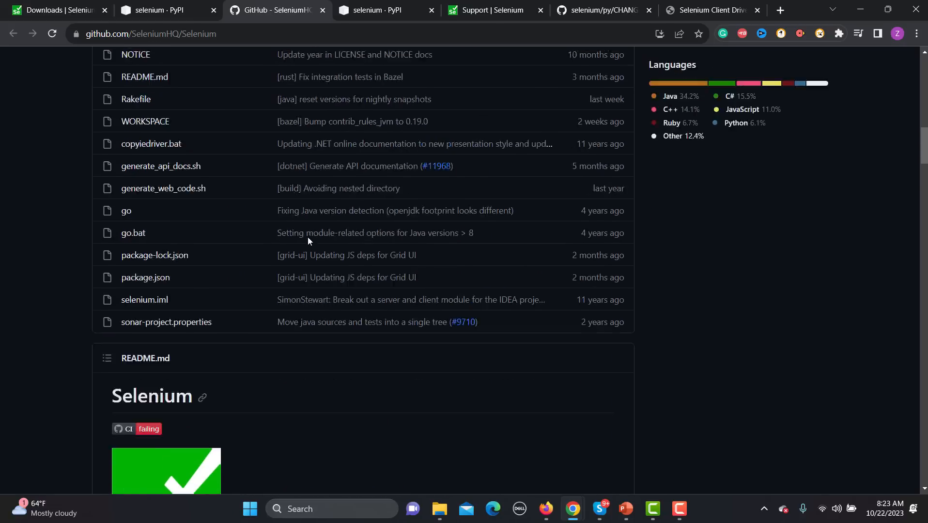
scroll(up, 3)
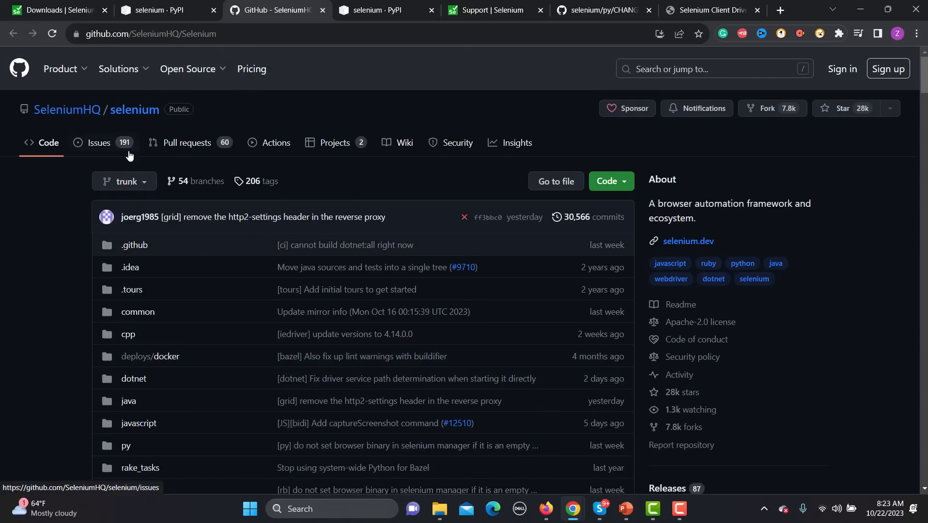
click(98, 142)
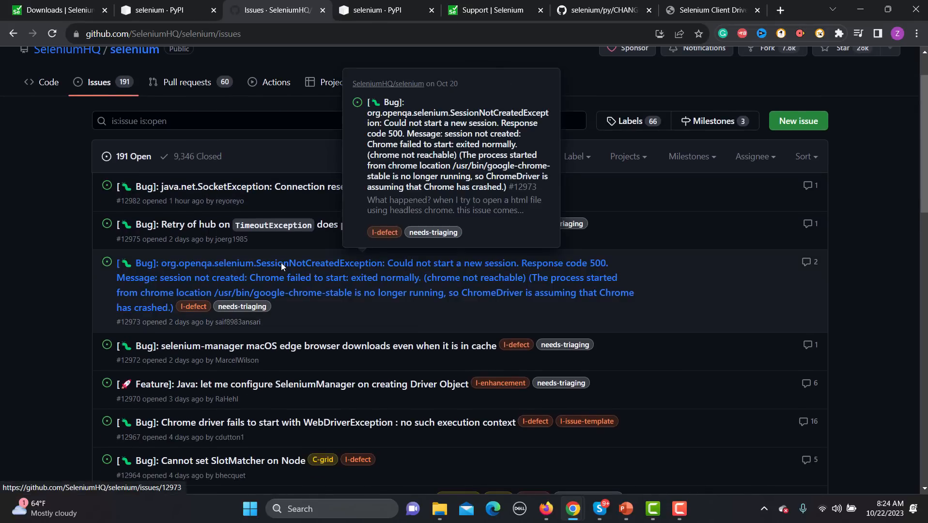
mouse_move(34, 282)
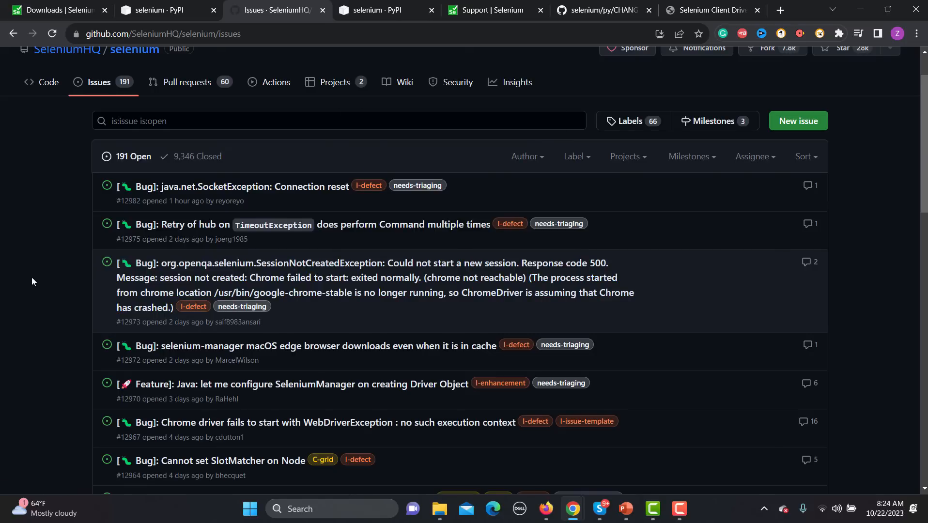
Skim the open issues list and switch to the Selenium Support page's Chat Room section
scroll(down, 3)
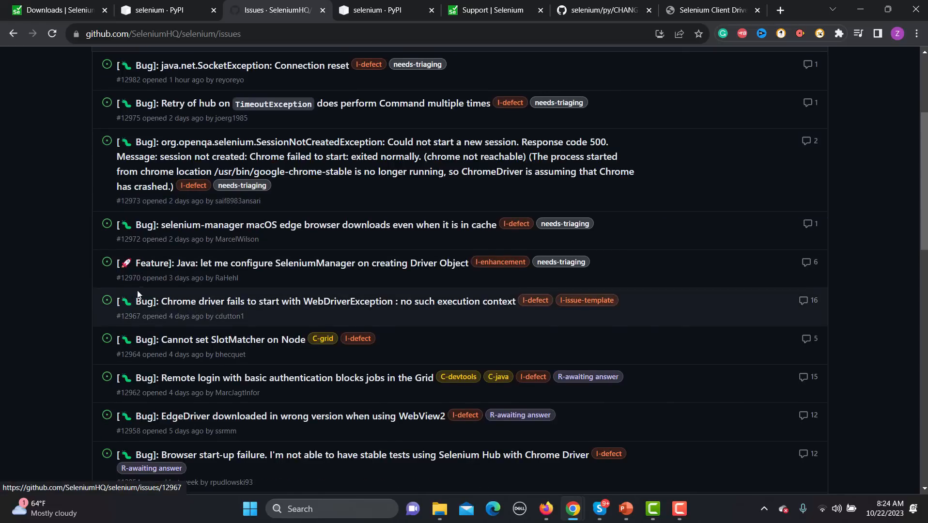
mouse_move(295, 295)
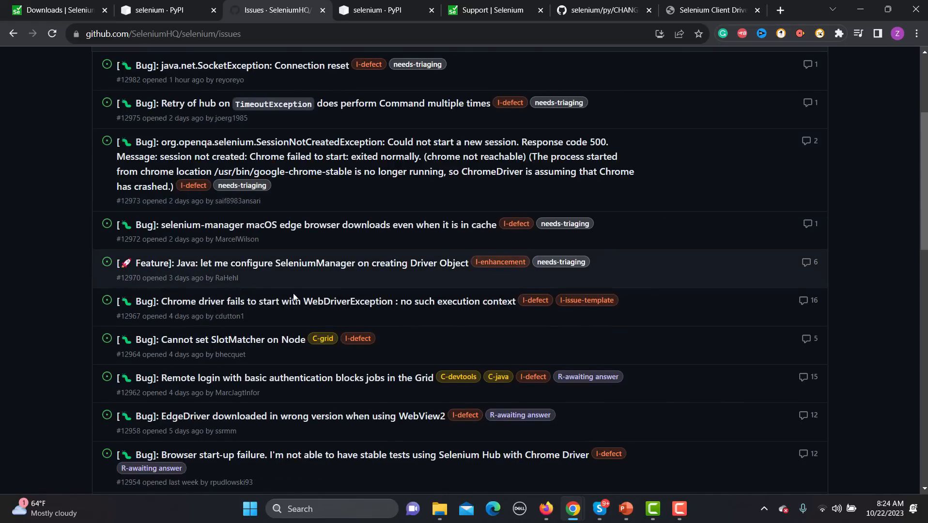
scroll(up, 3)
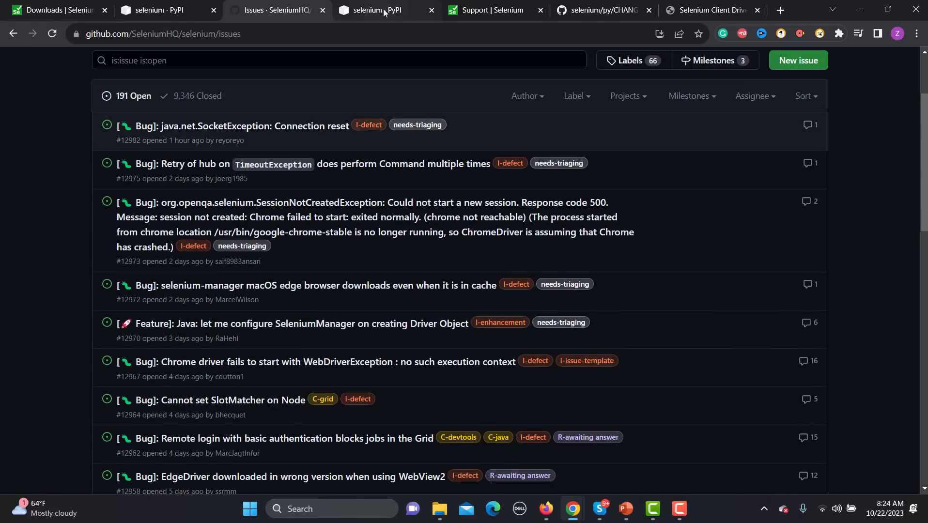
click(494, 10)
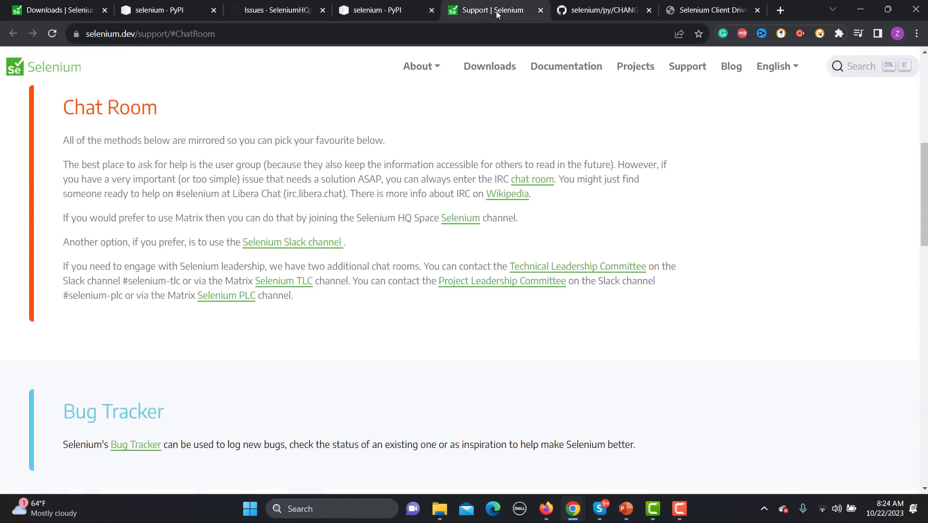
mouse_move(323, 229)
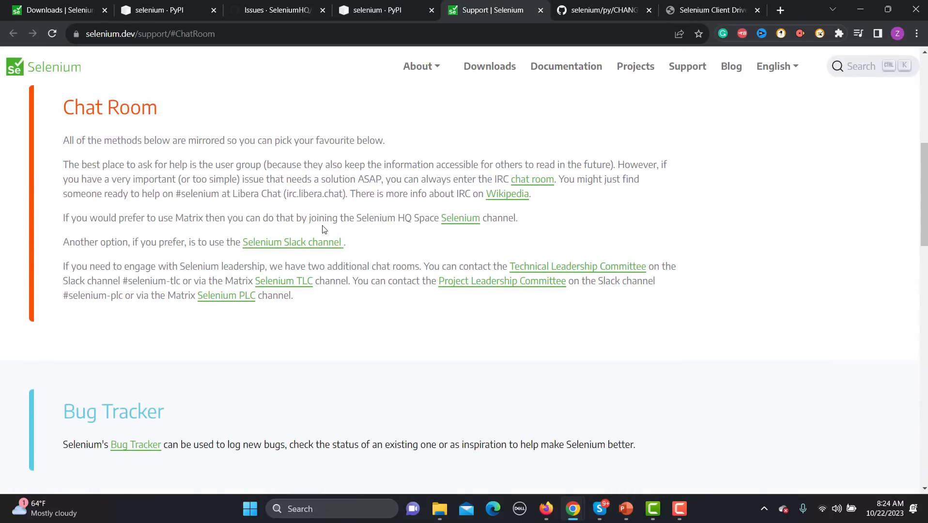
mouse_move(297, 242)
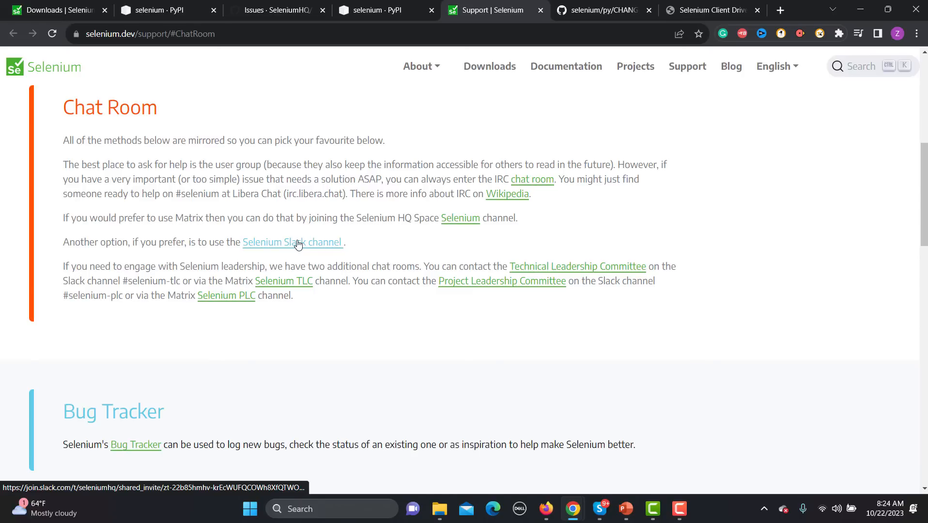
Follow the Selenium Slack channel invitation link, then switch to the Python API docs tab
click(292, 242)
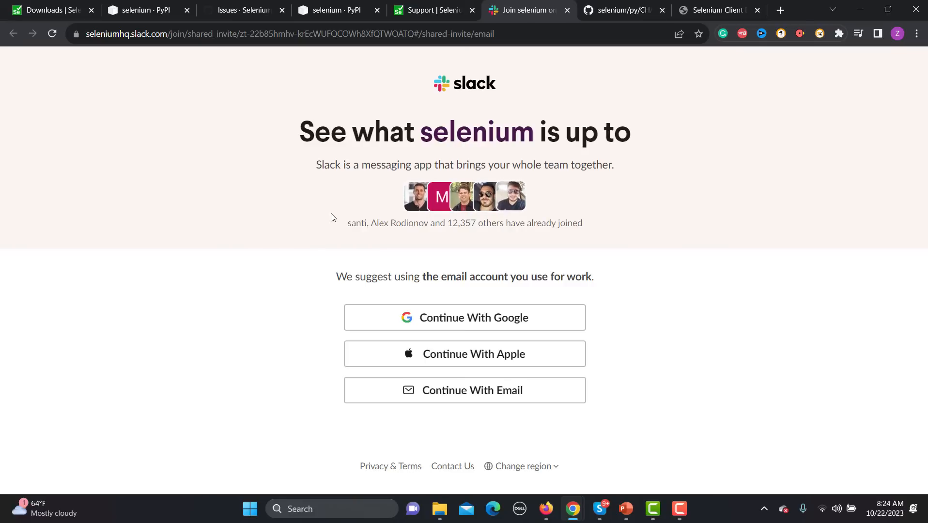
mouse_move(421, 22)
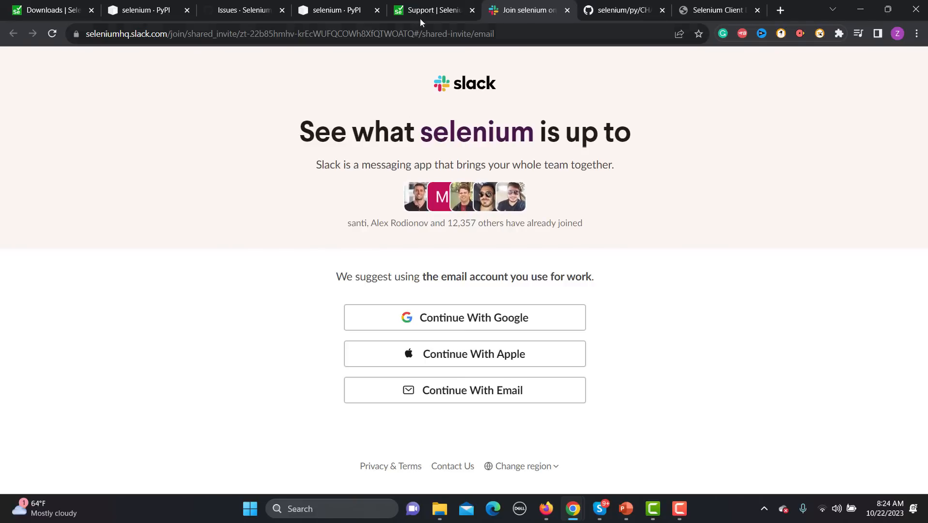
click(717, 10)
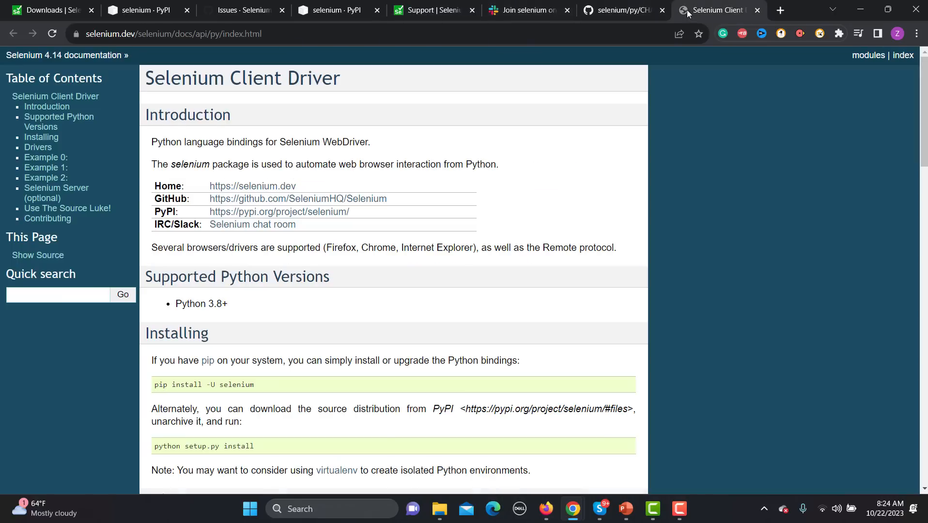
mouse_move(161, 116)
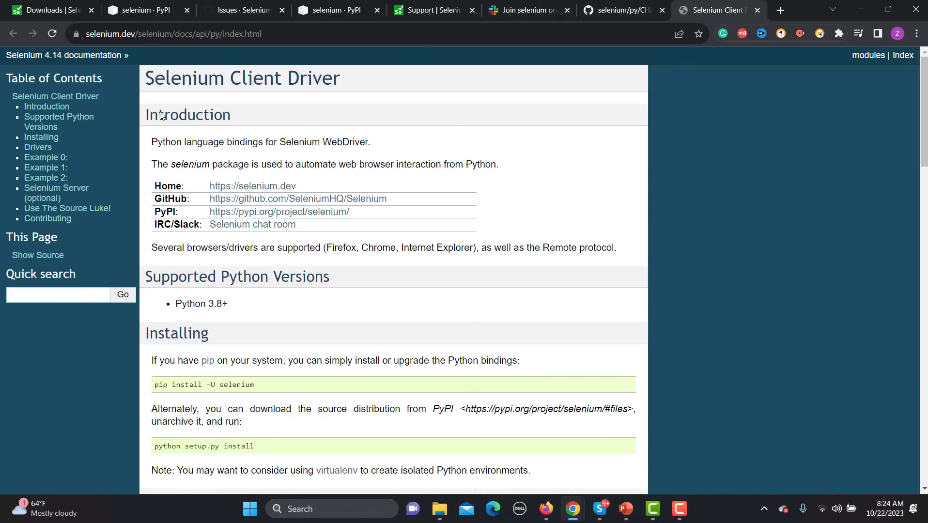
click(622, 10)
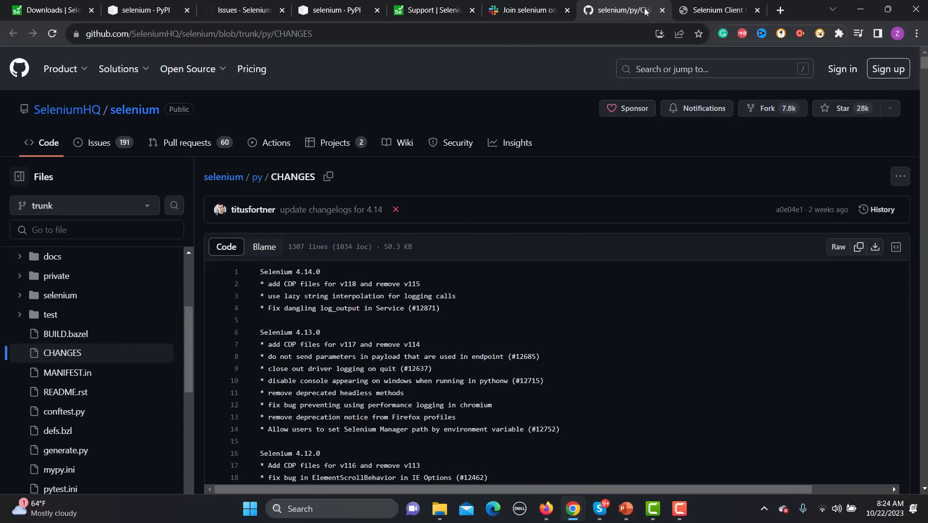
click(712, 10)
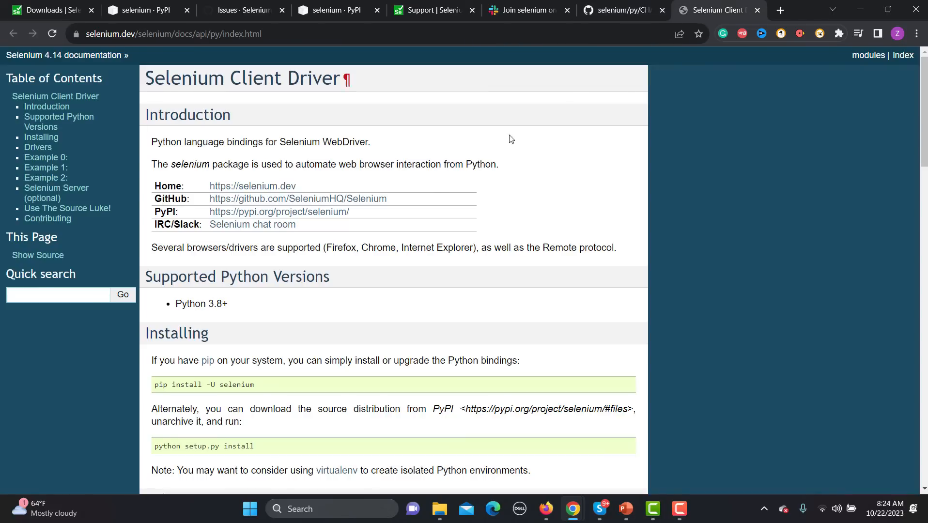
mouse_move(278, 212)
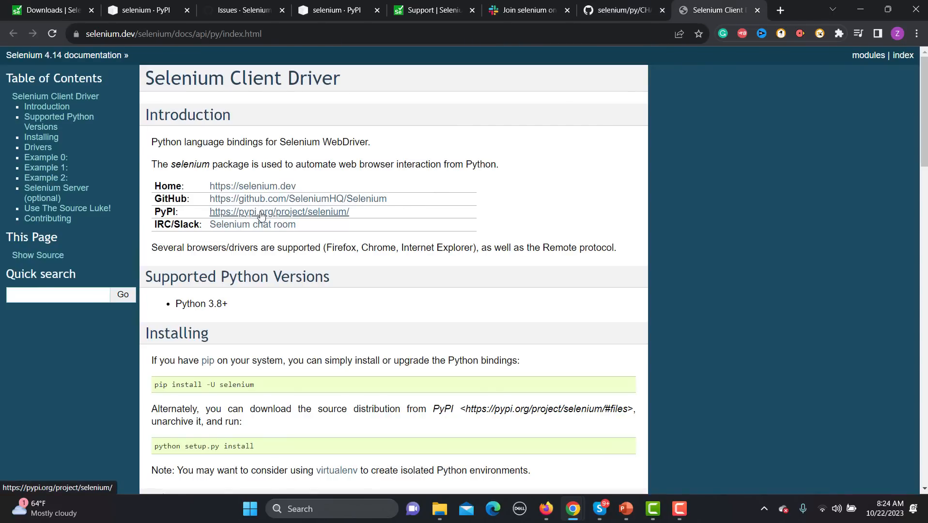
scroll(down, 3)
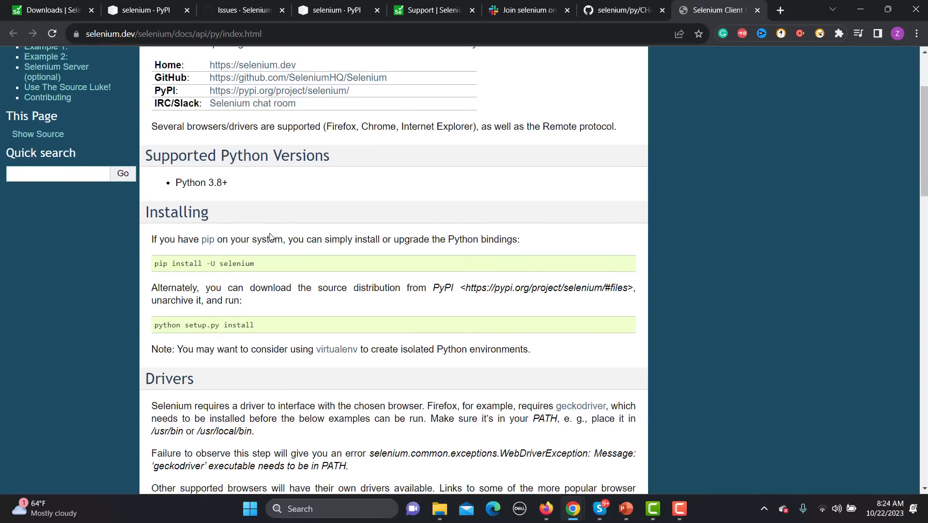
scroll(down, 3)
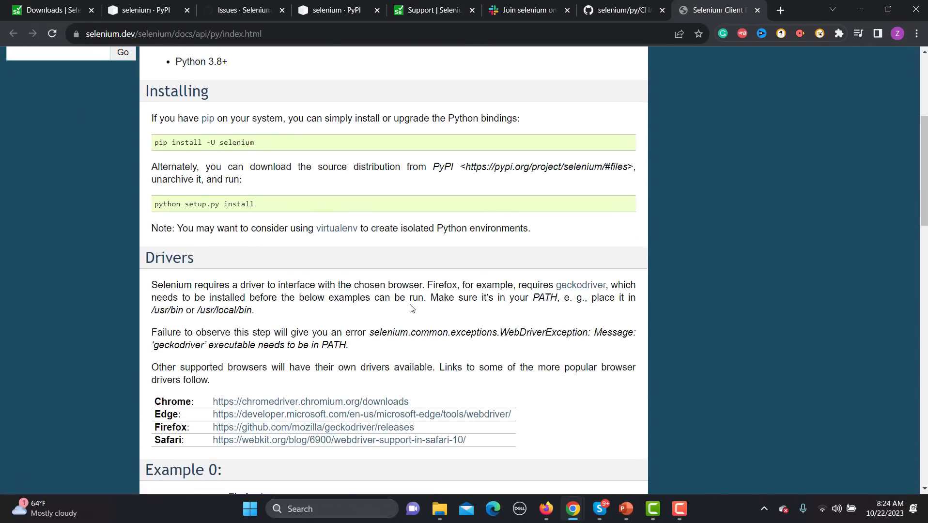
scroll(down, 3)
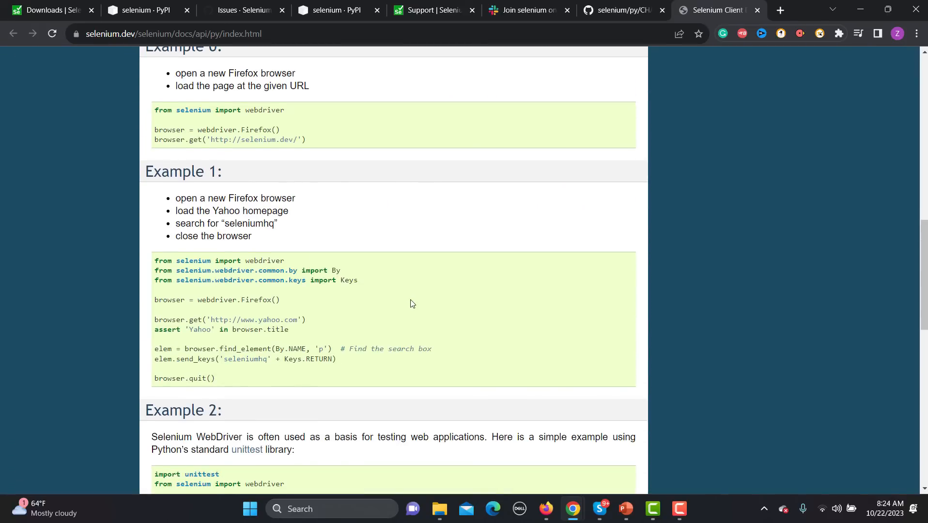
scroll(down, 3)
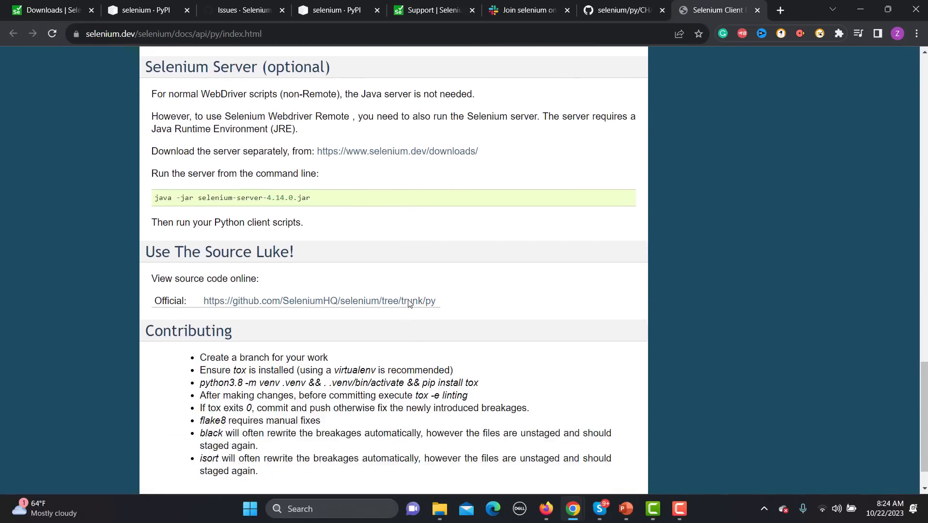
scroll(up, 3)
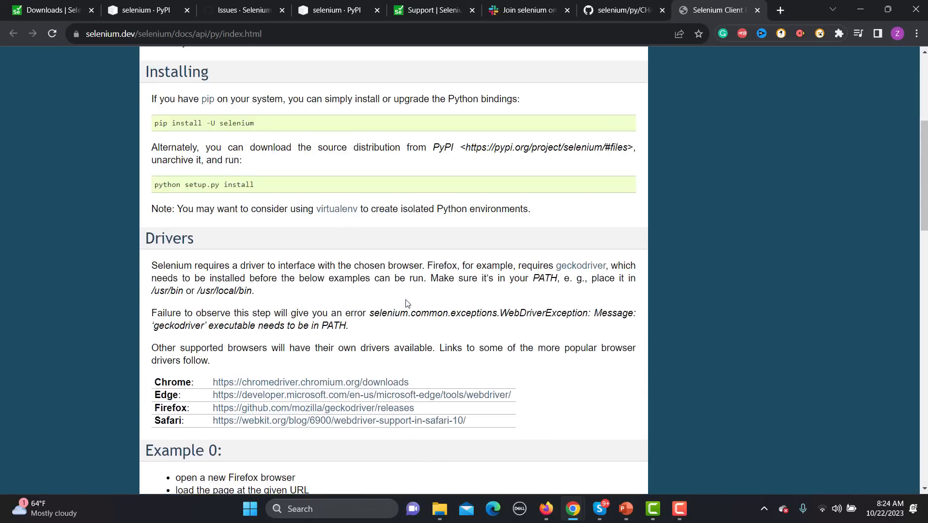
scroll(up, 3)
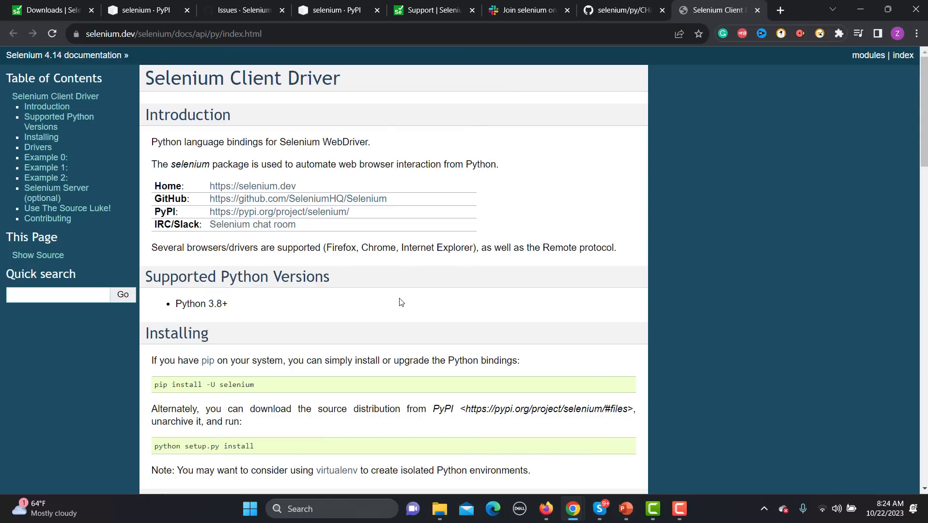